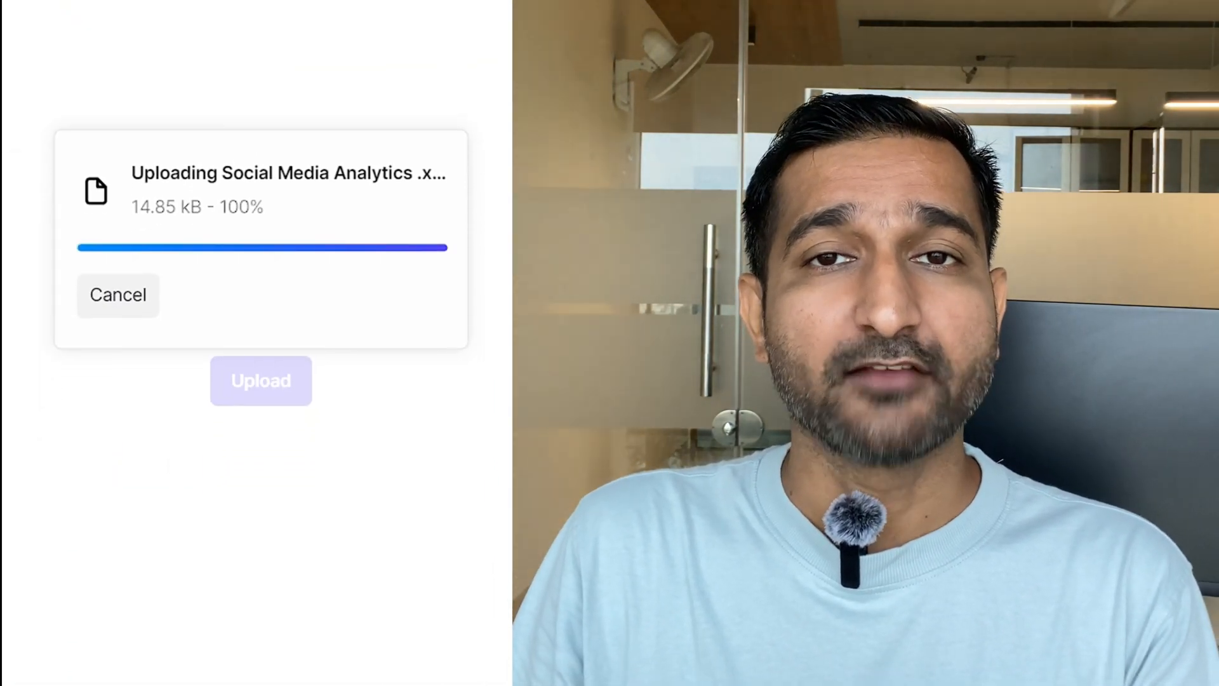
Step: Land on Luminal's homepage, the AI copilot for cleaning and analyzing spreadsheets
text(Which day received the highes)
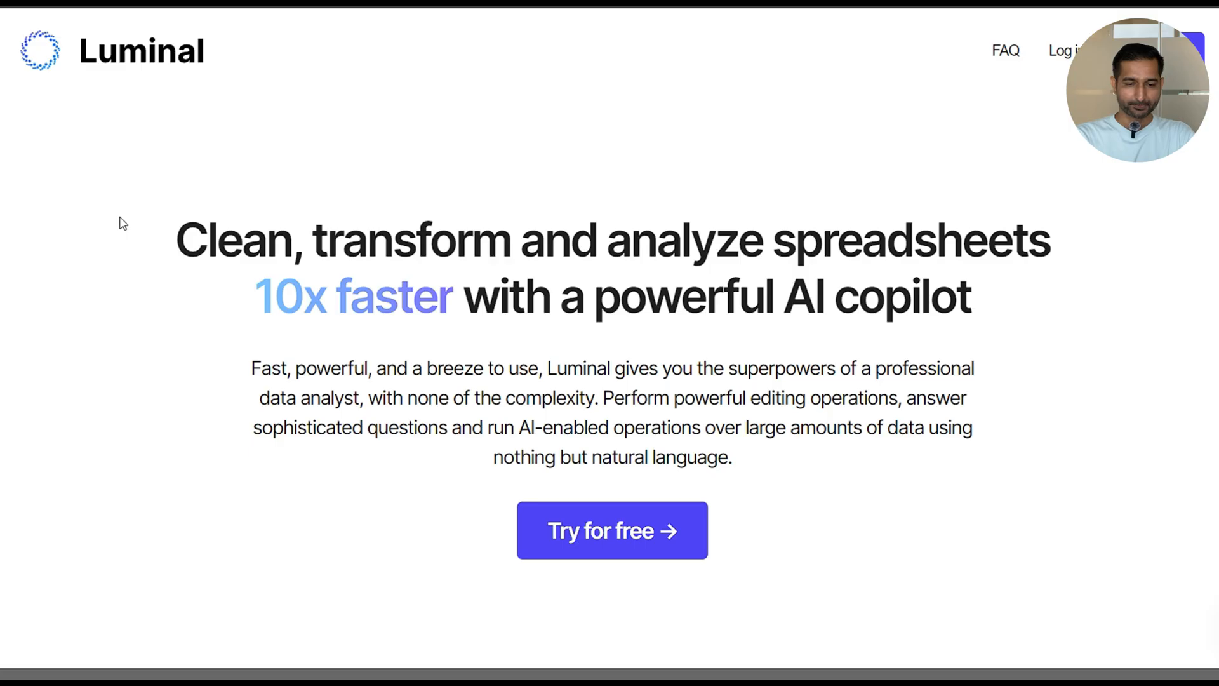
Step: Create a new Luminal project ready to receive a CSV or Excel data file
scroll(down, 3)
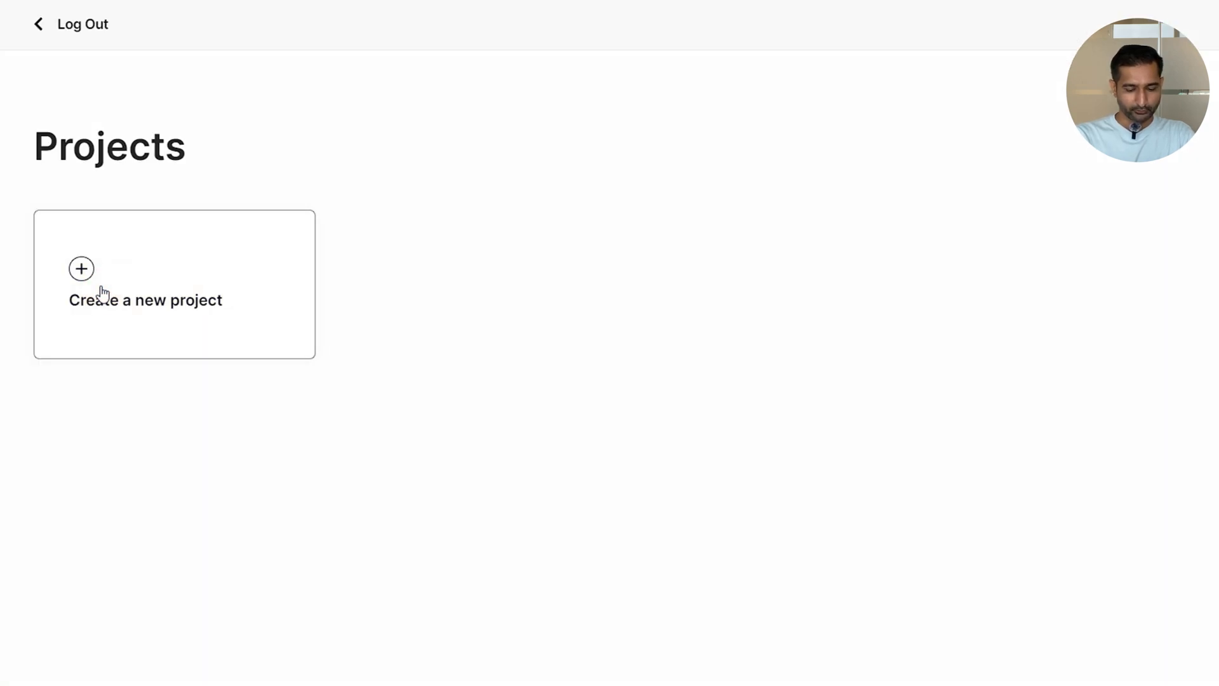
click(81, 268)
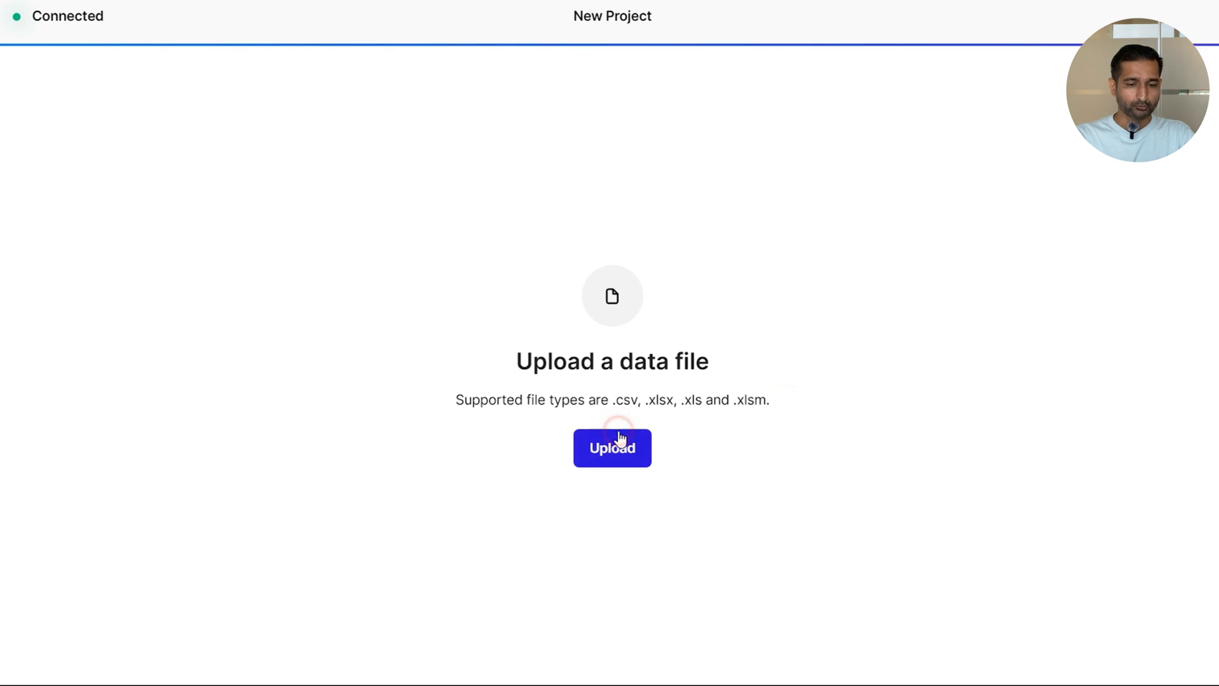
Step: Upload Social Media Analytics.xlsx from Downloads into the new project
click(613, 449)
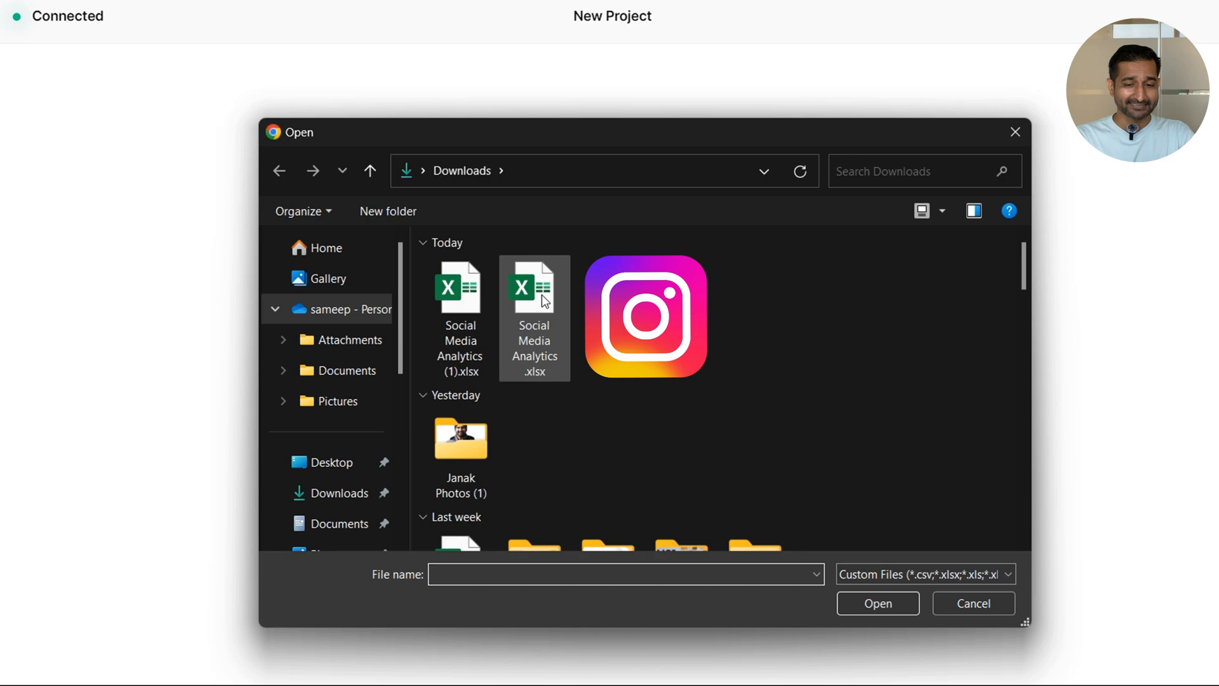
double_click(533, 288)
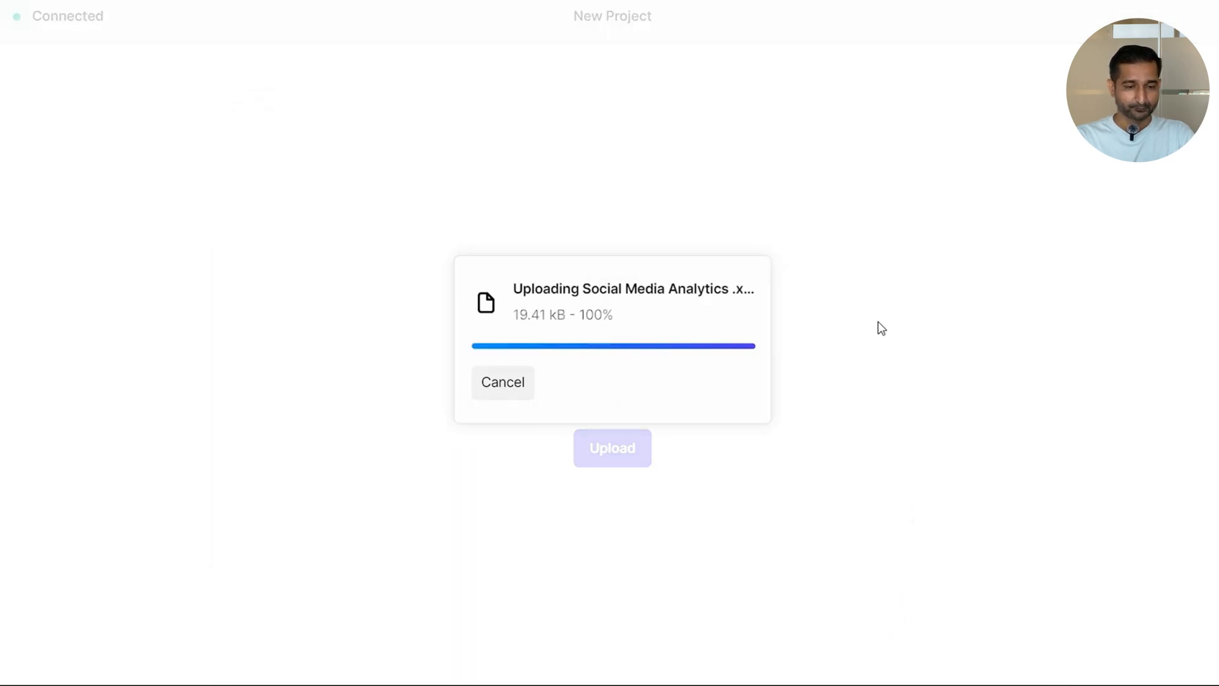
mouse_move(875, 333)
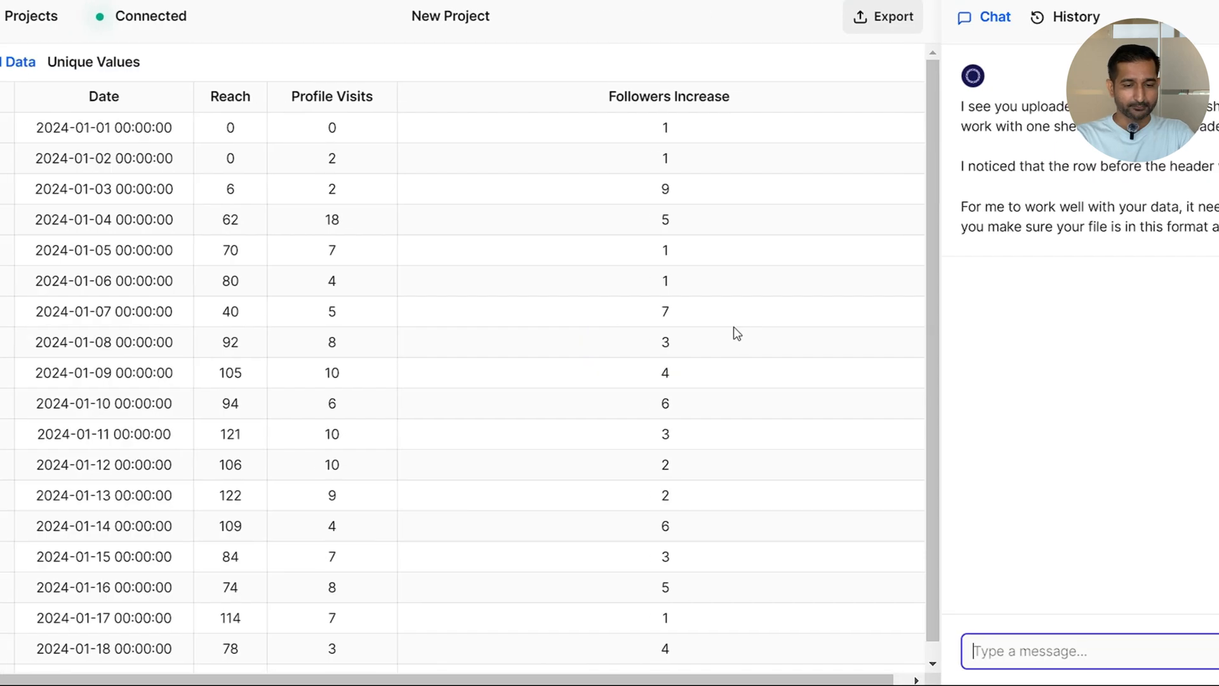
Step: Ask which day had the highest follower increase, getting 2024-03-03 with 10
text(Which da)
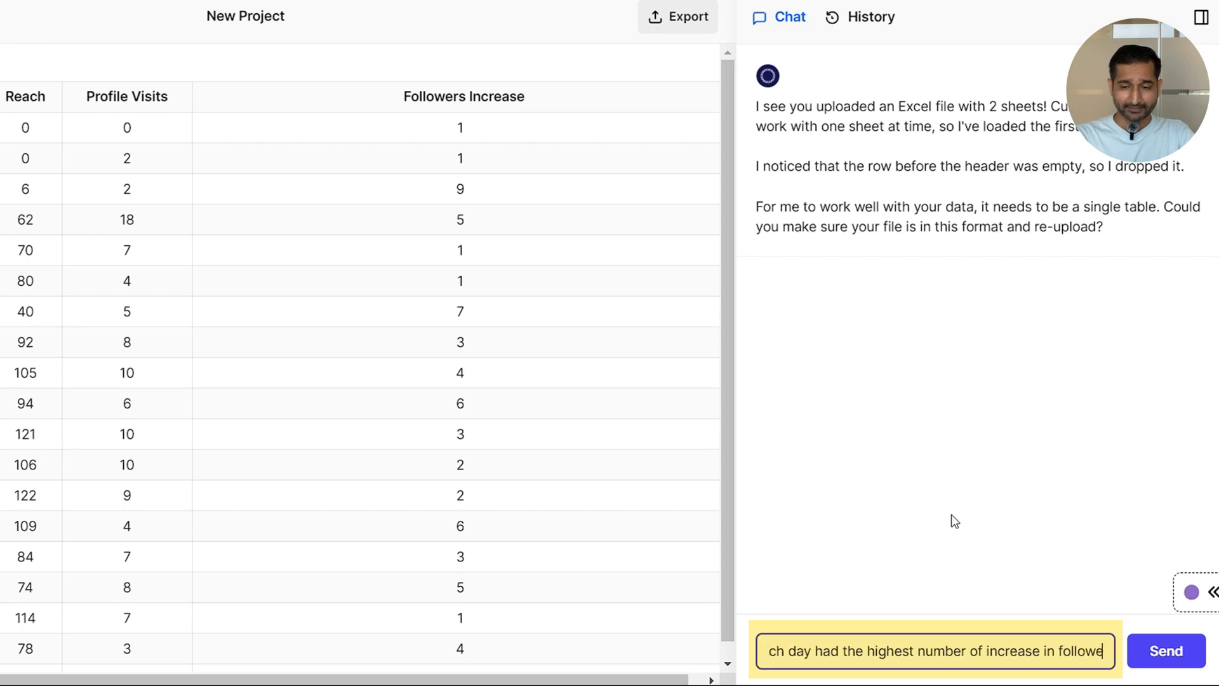
click(1166, 650)
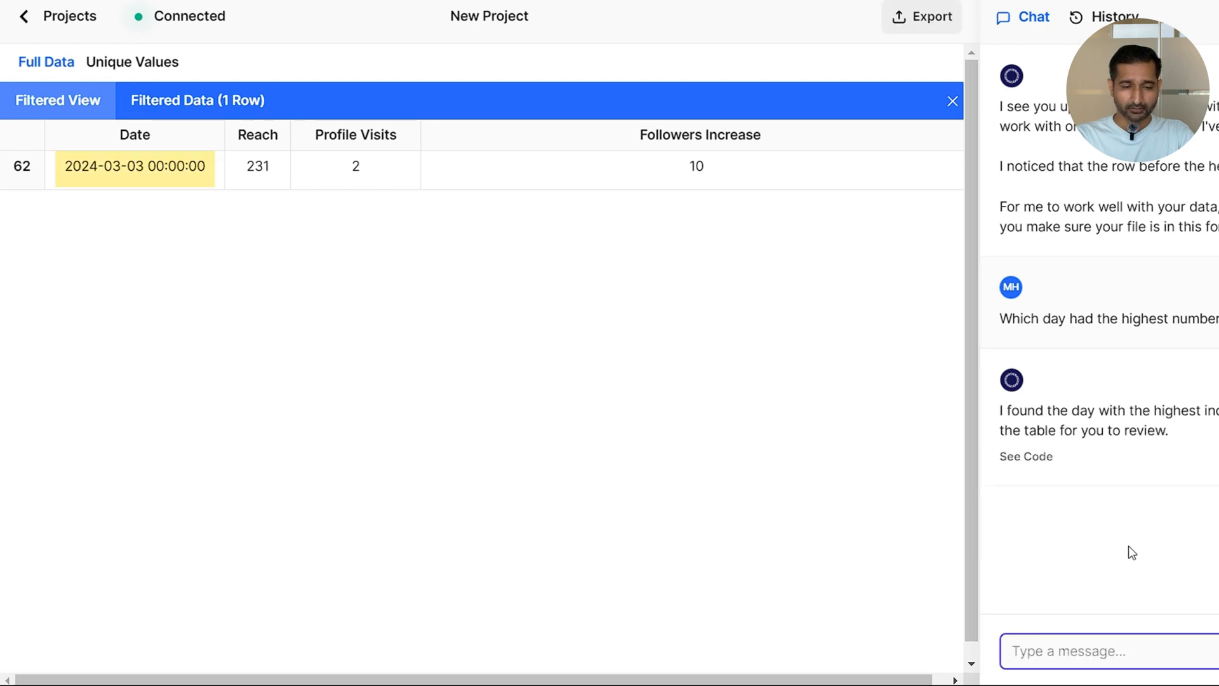
mouse_move(59, 166)
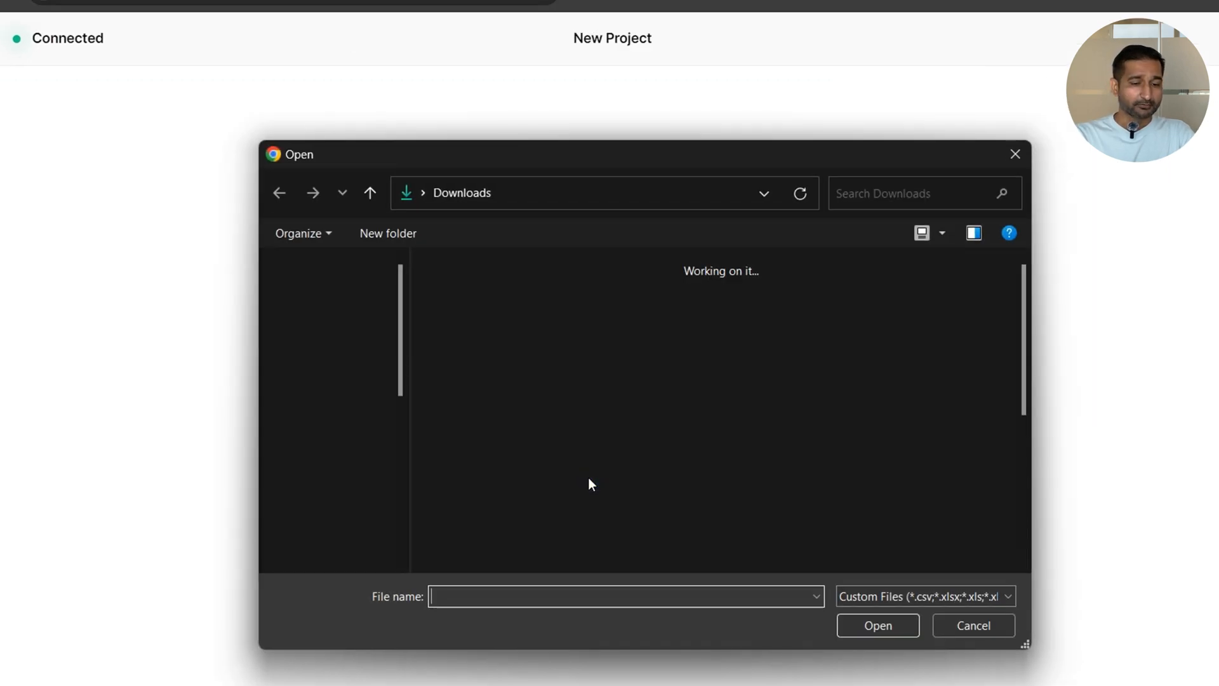
Step: Upload Social Media Analytics.xlsx with impressions and clicks columns into the project
click(460, 338)
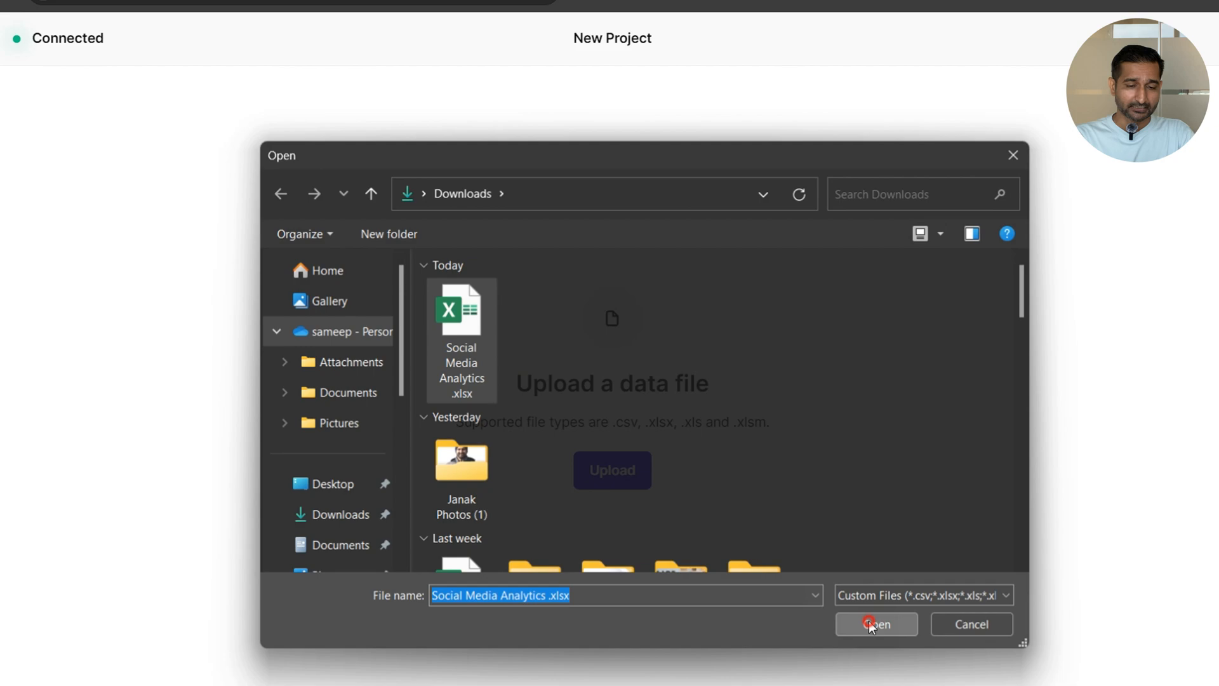
click(875, 624)
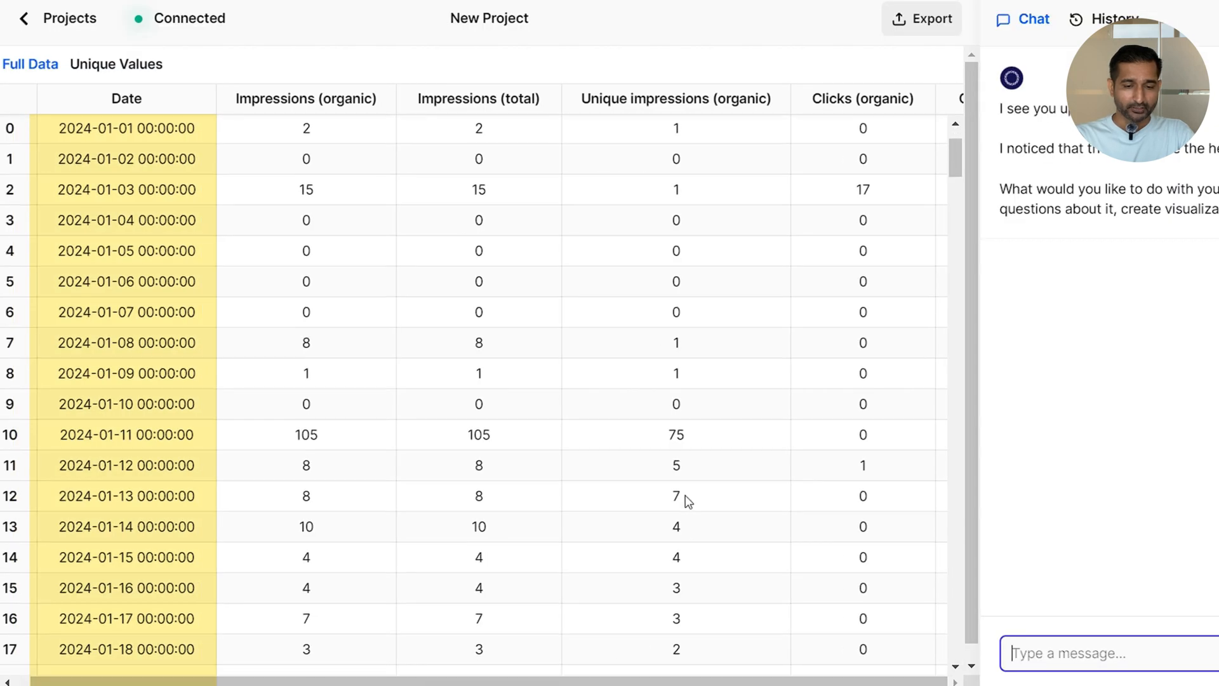
scroll(down, 3)
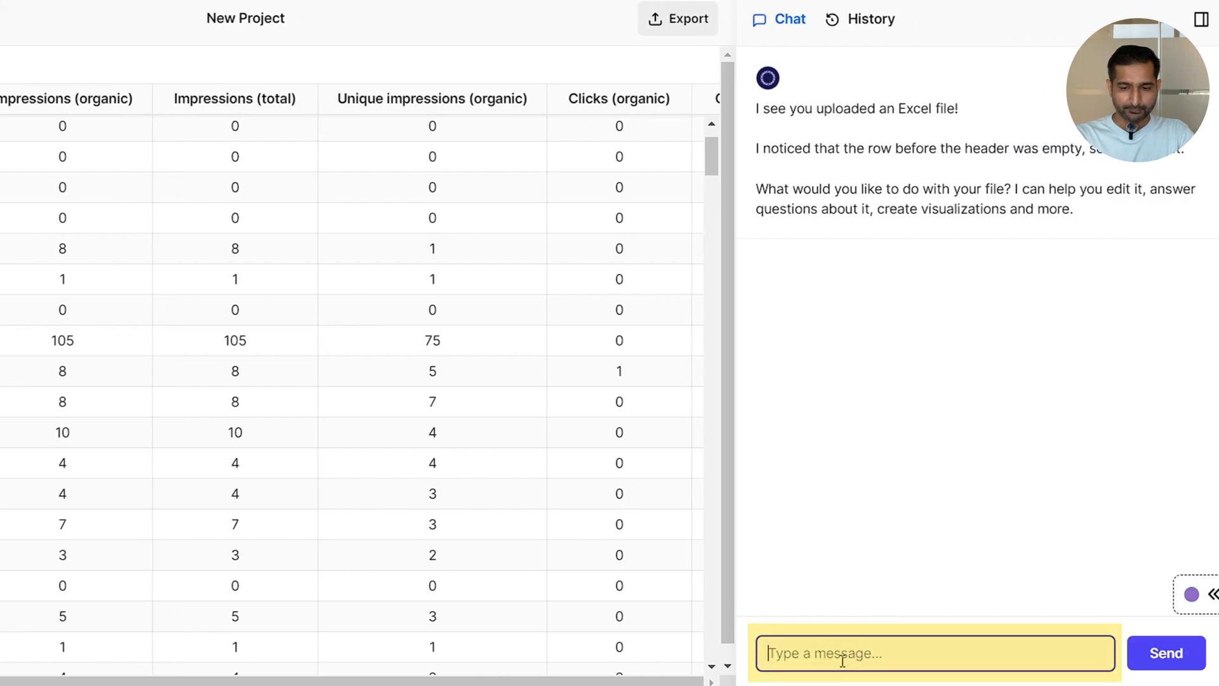
Step: Ask the assistant to reformat dates like '1st January 2024' instead of timestamps
text(Change my date format t)
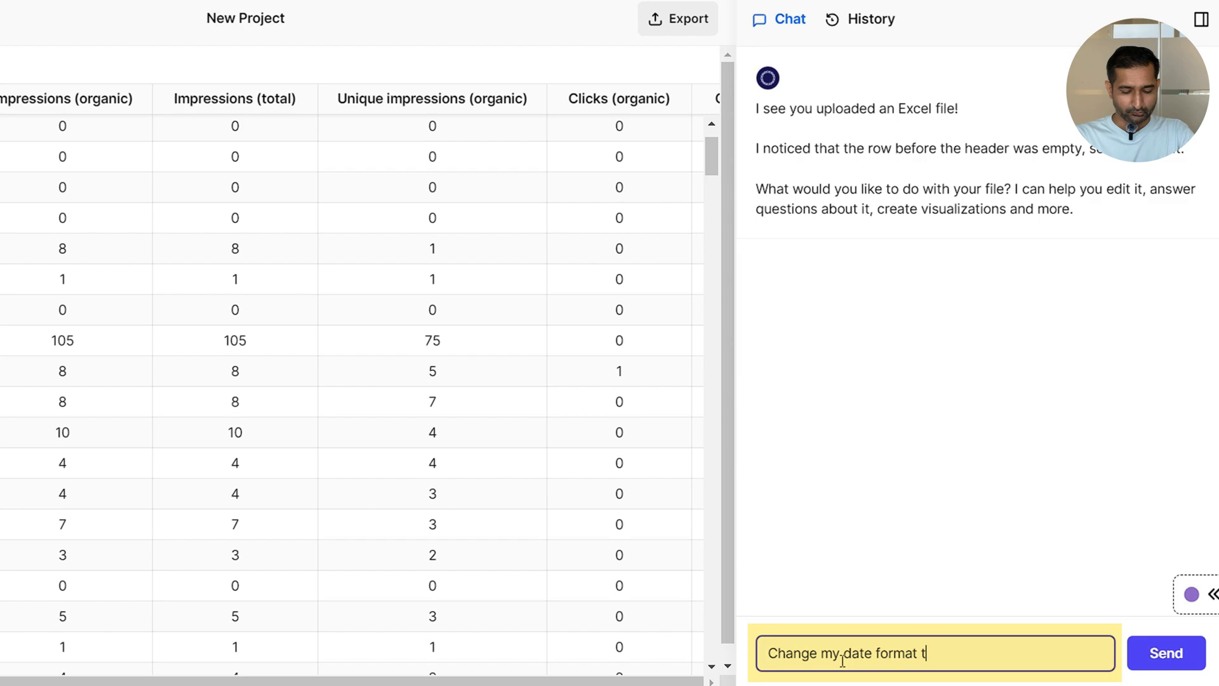
text(o- 2)
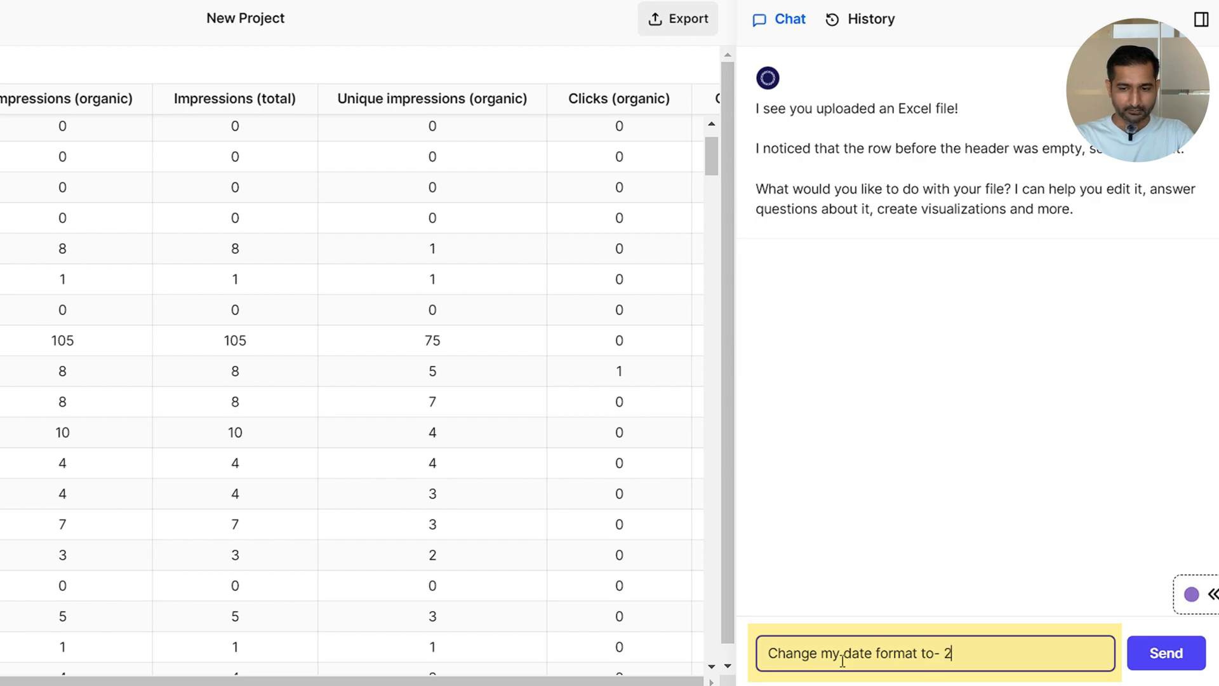
text(nd April 2024 and so on)
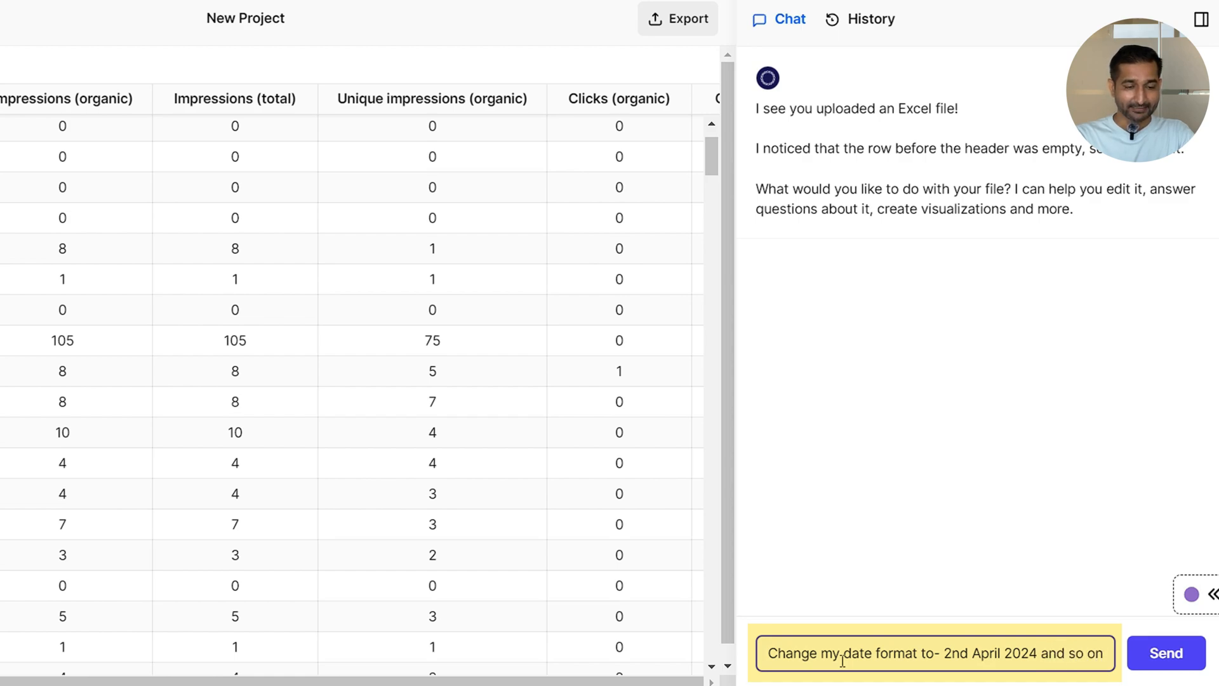
click(1164, 653)
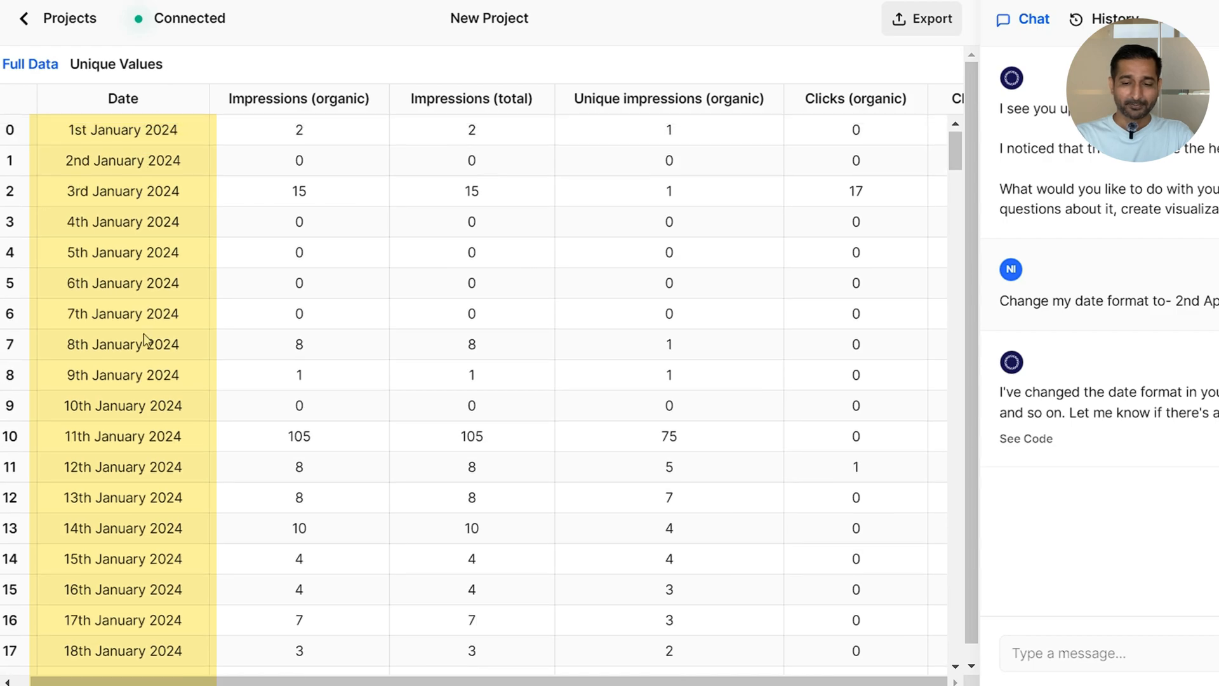
scroll(down, 3)
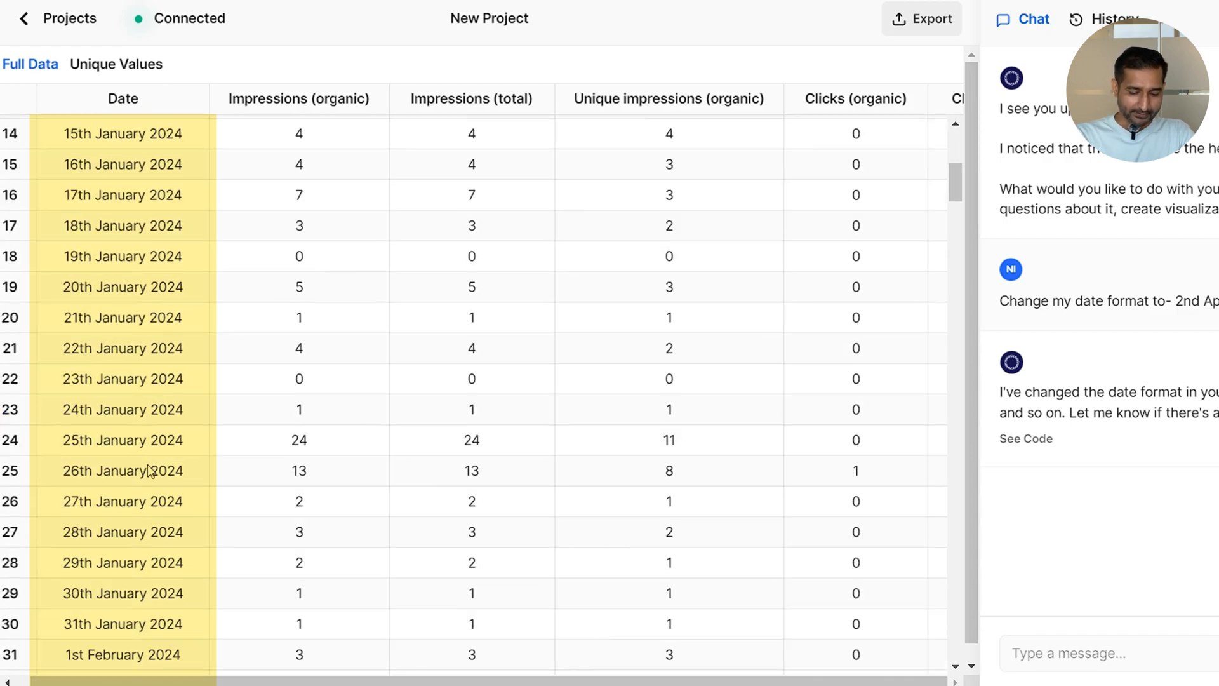
text(What is the average rate of en)
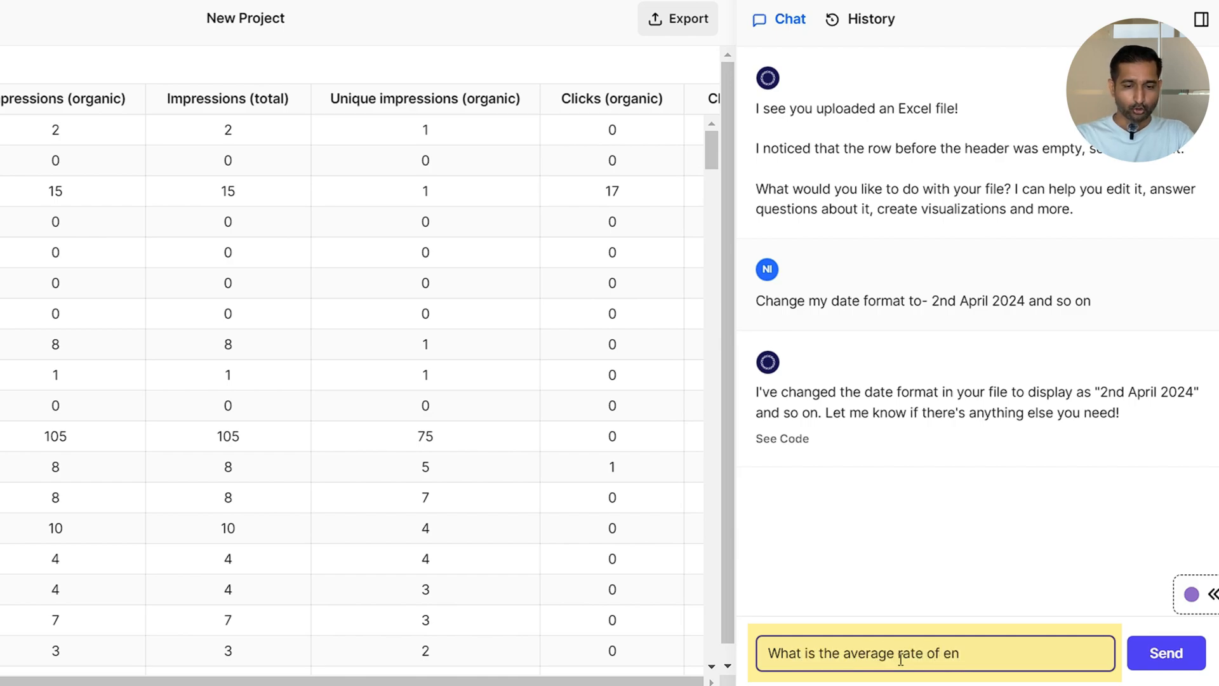
Step: Ask for the average engagement rate, answered as about 4.41%
text(gagement)
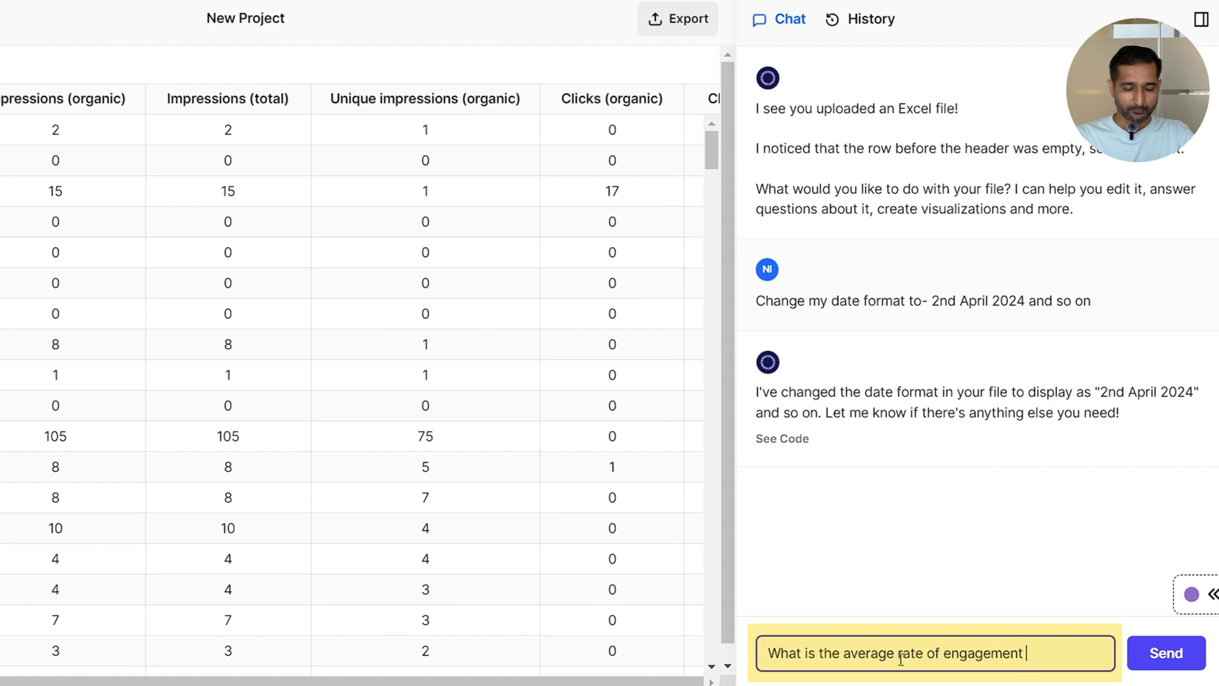
click(1164, 653)
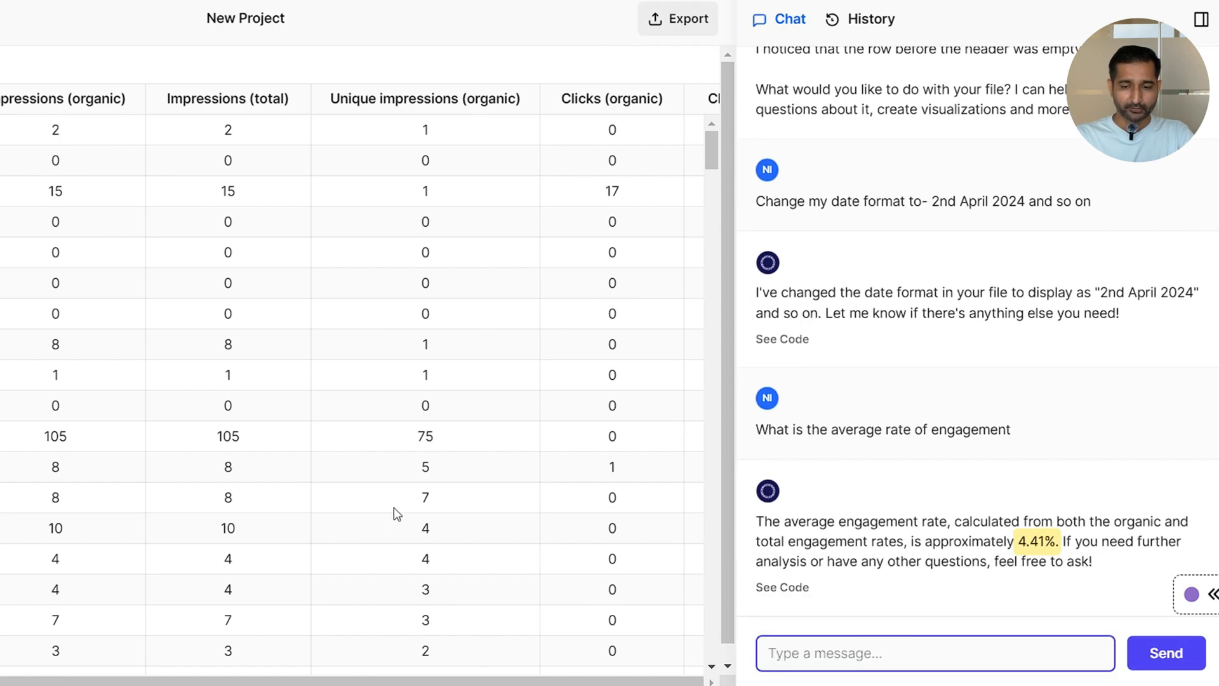
mouse_move(1134, 564)
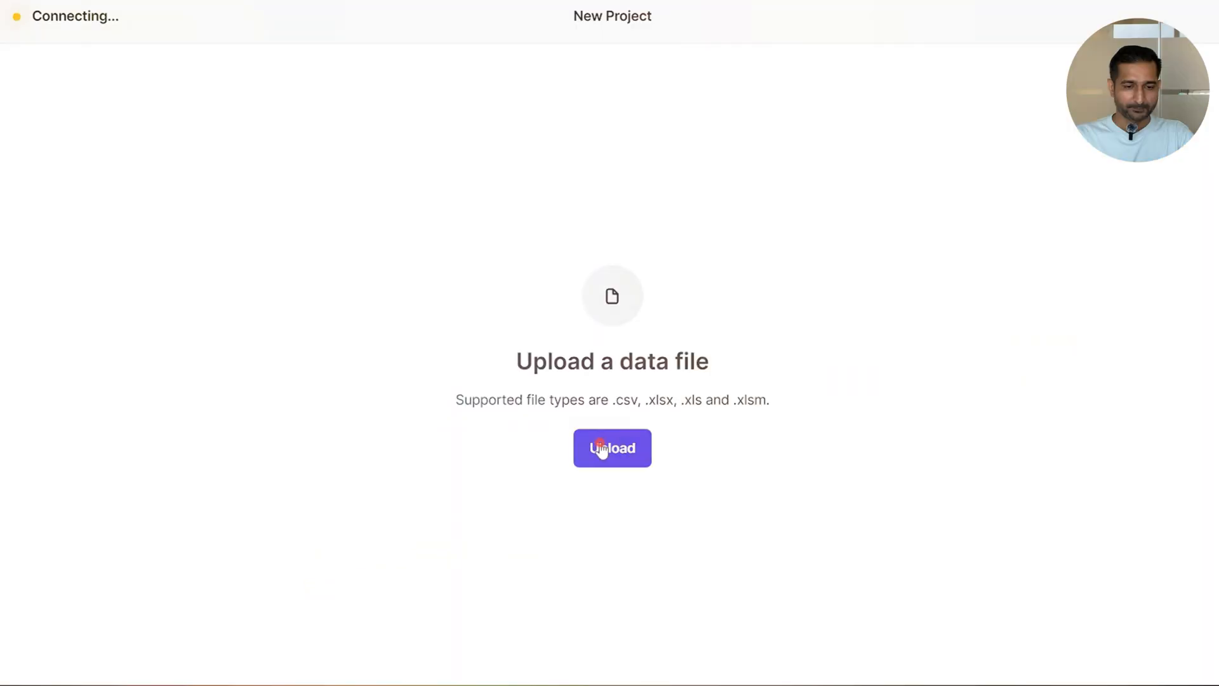
Step: Upload the account overview analytics CSV from Downloads into the project
click(612, 449)
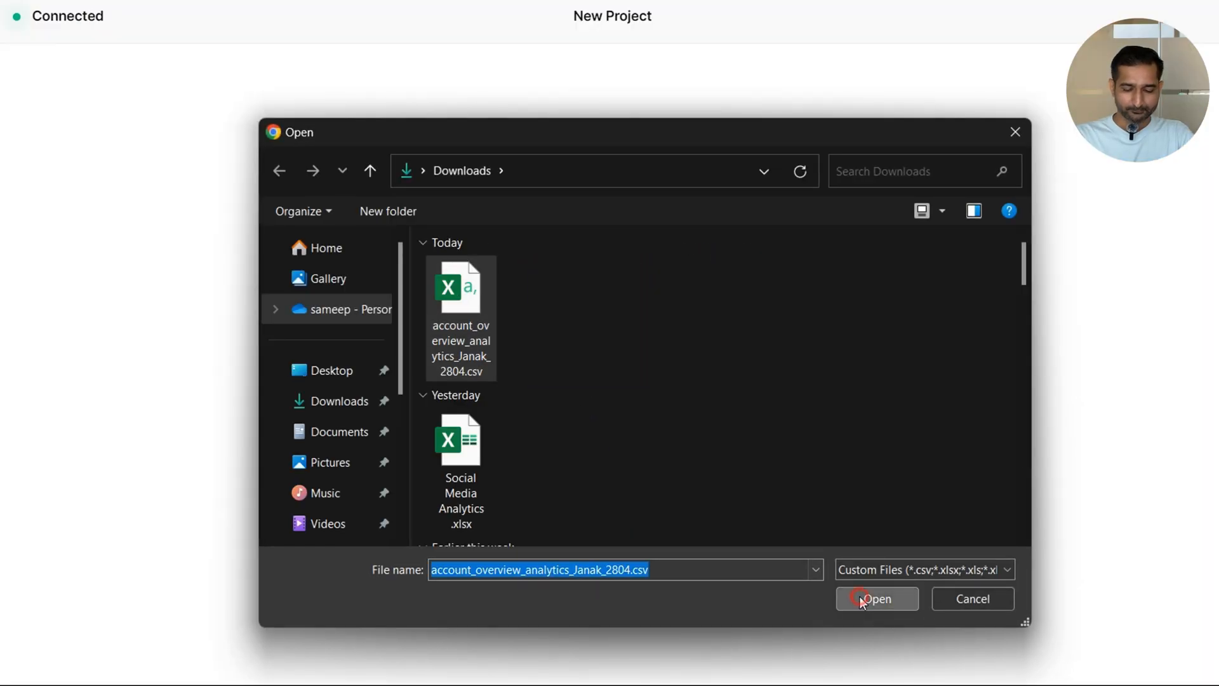
click(876, 598)
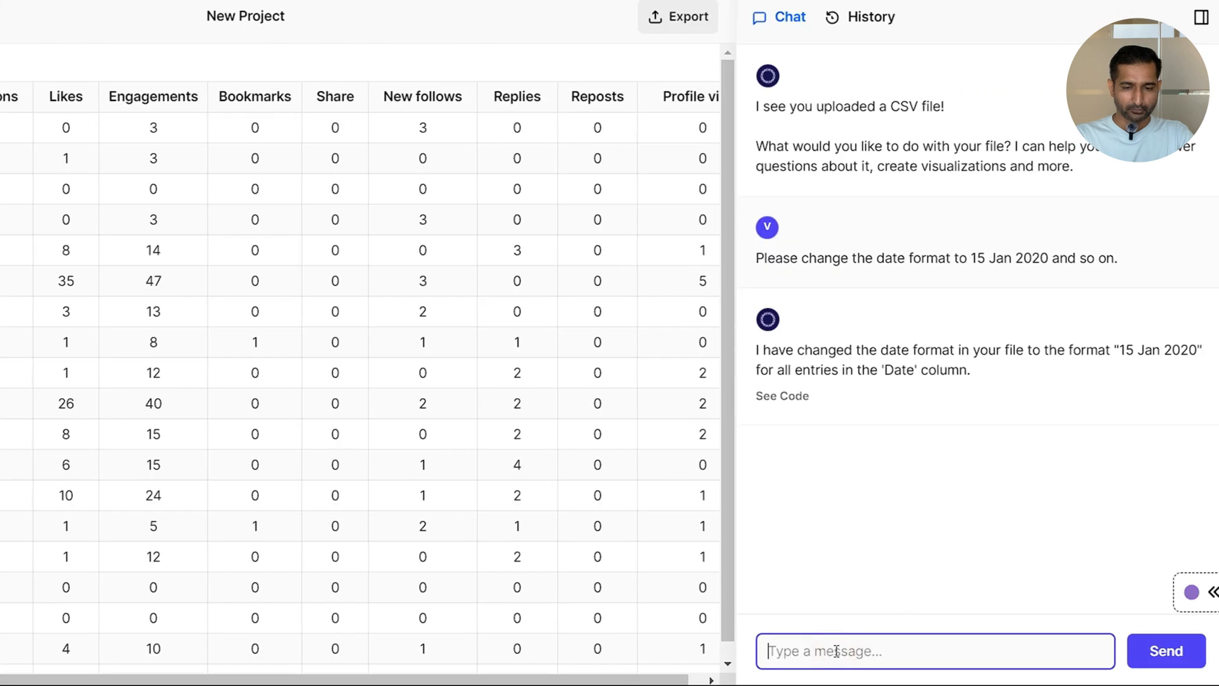
Step: Ask which day received the highest amount of impressions and engagement
text(Which)
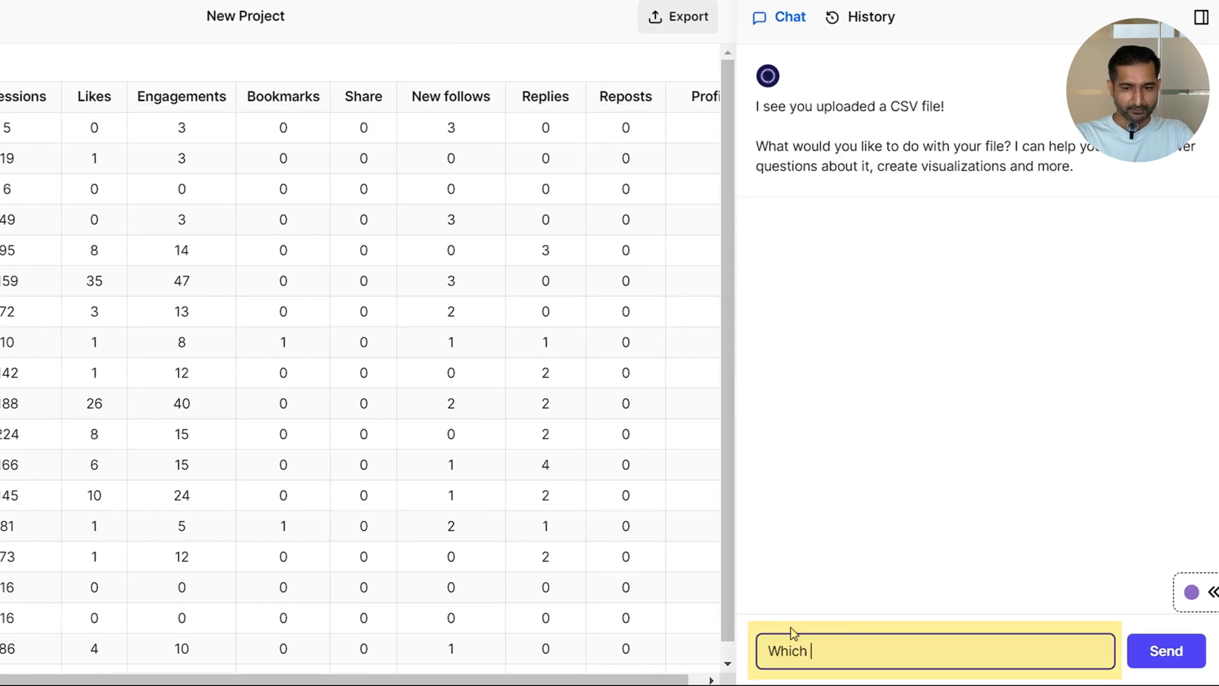
text(day received)
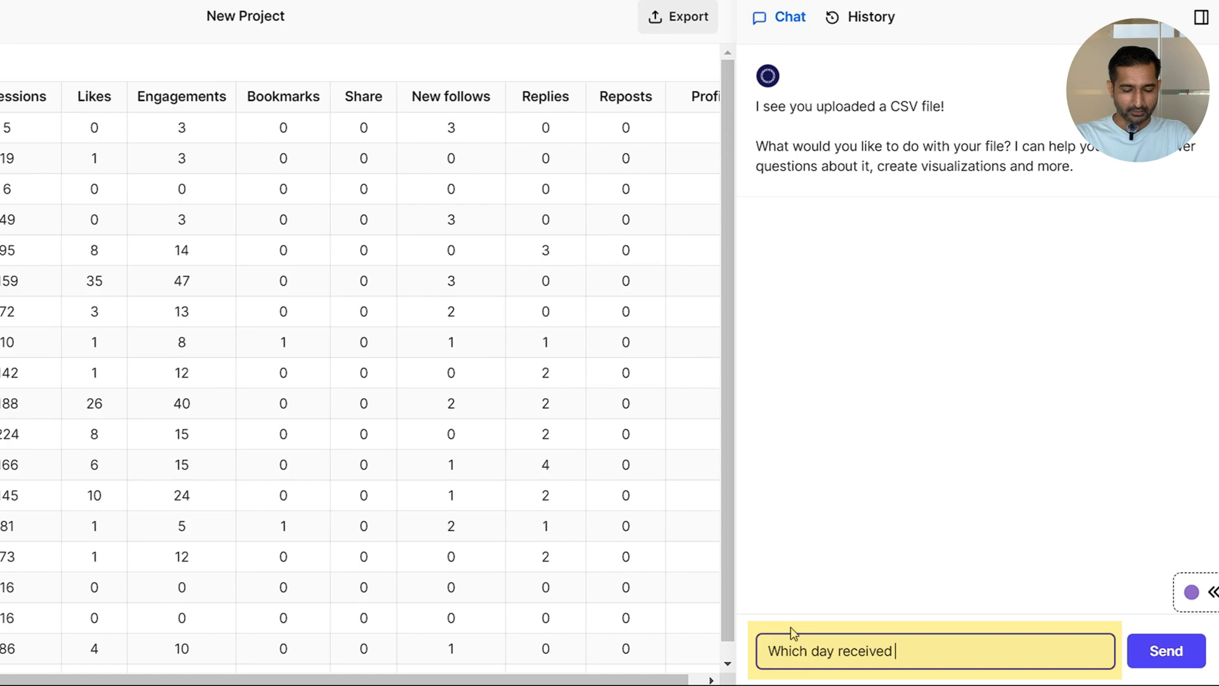
text(the highest amount)
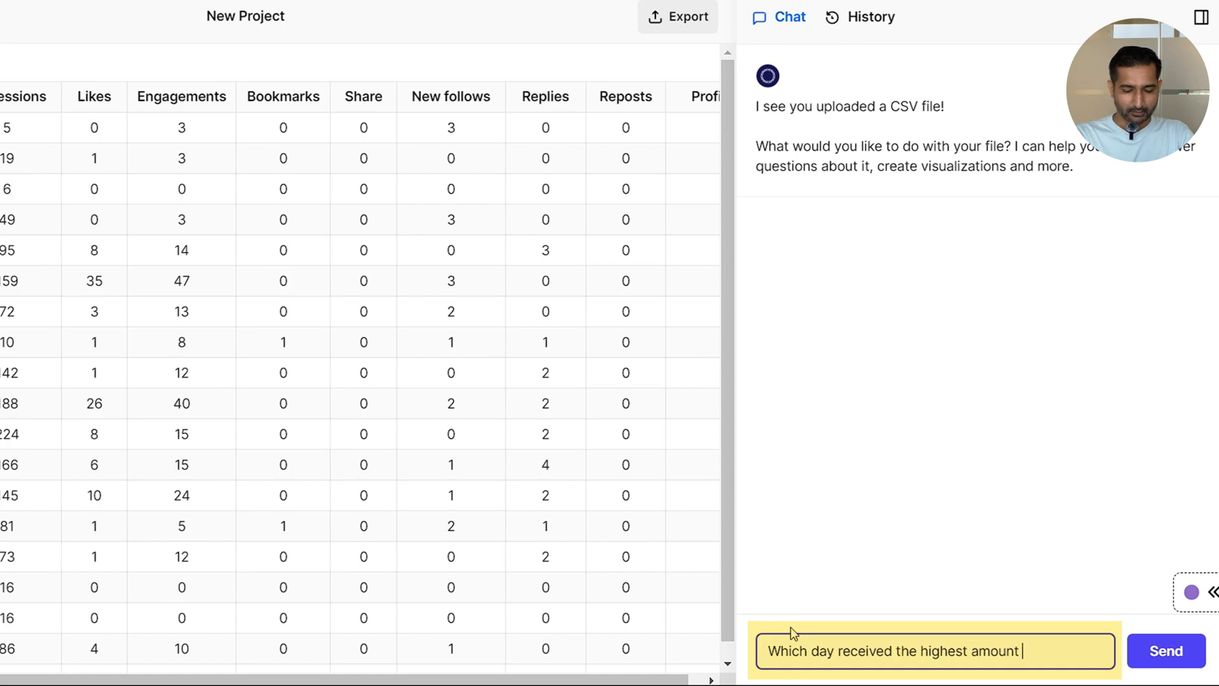
text(of impressions and engagement)
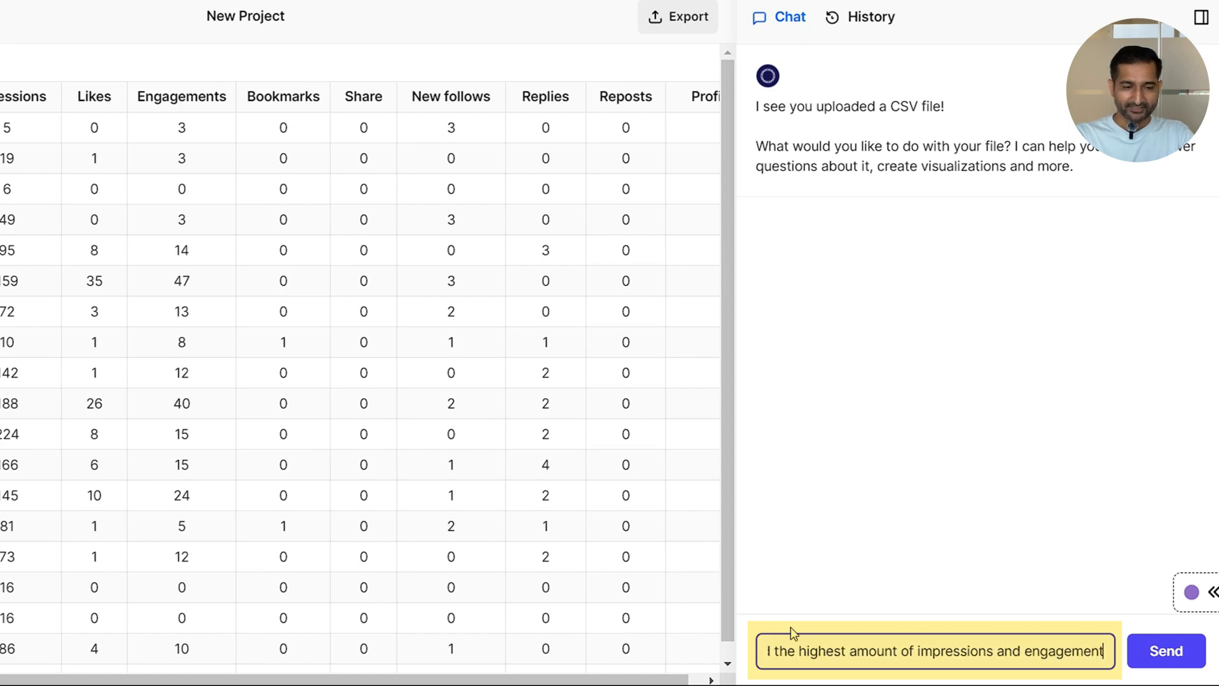
click(1165, 650)
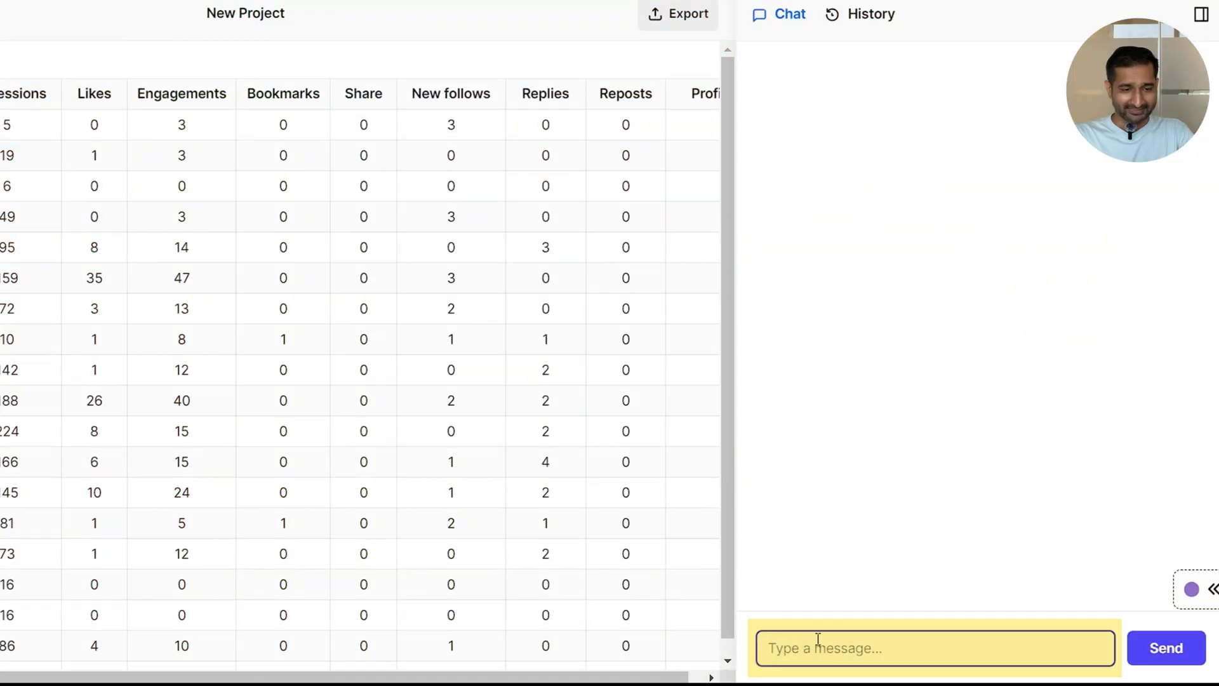
Step: Ask the average increase in Likes, reported as approximately 0.0112
text(What is the average ind)
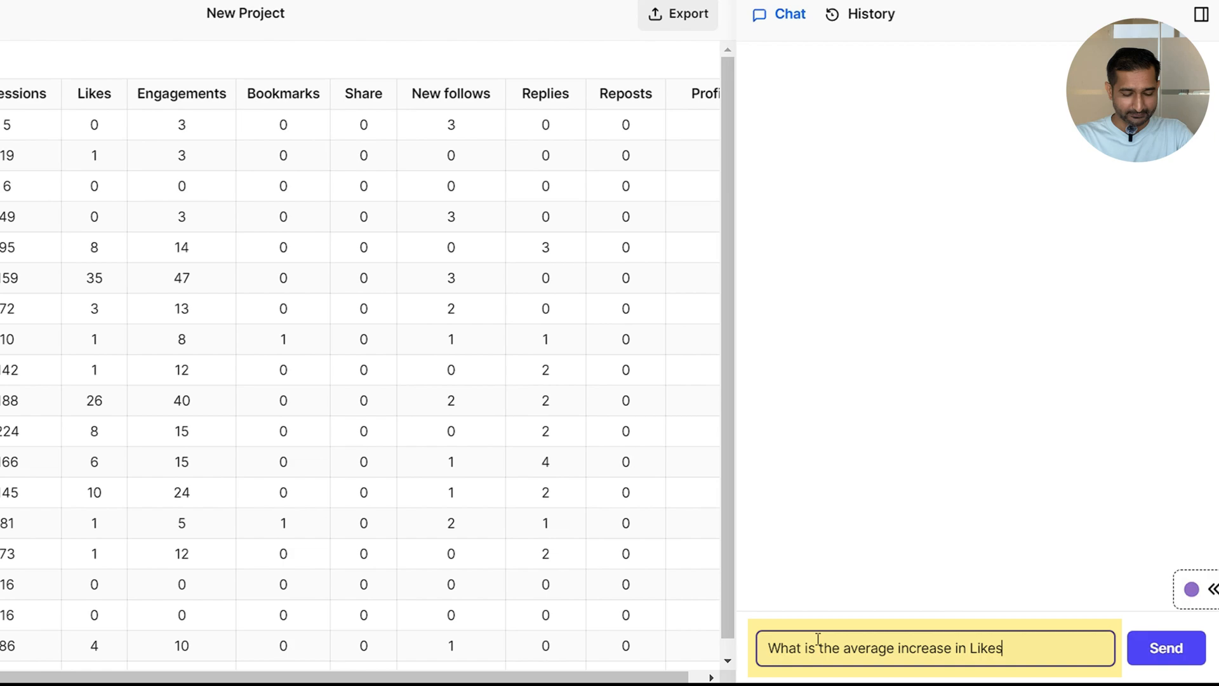
click(1165, 648)
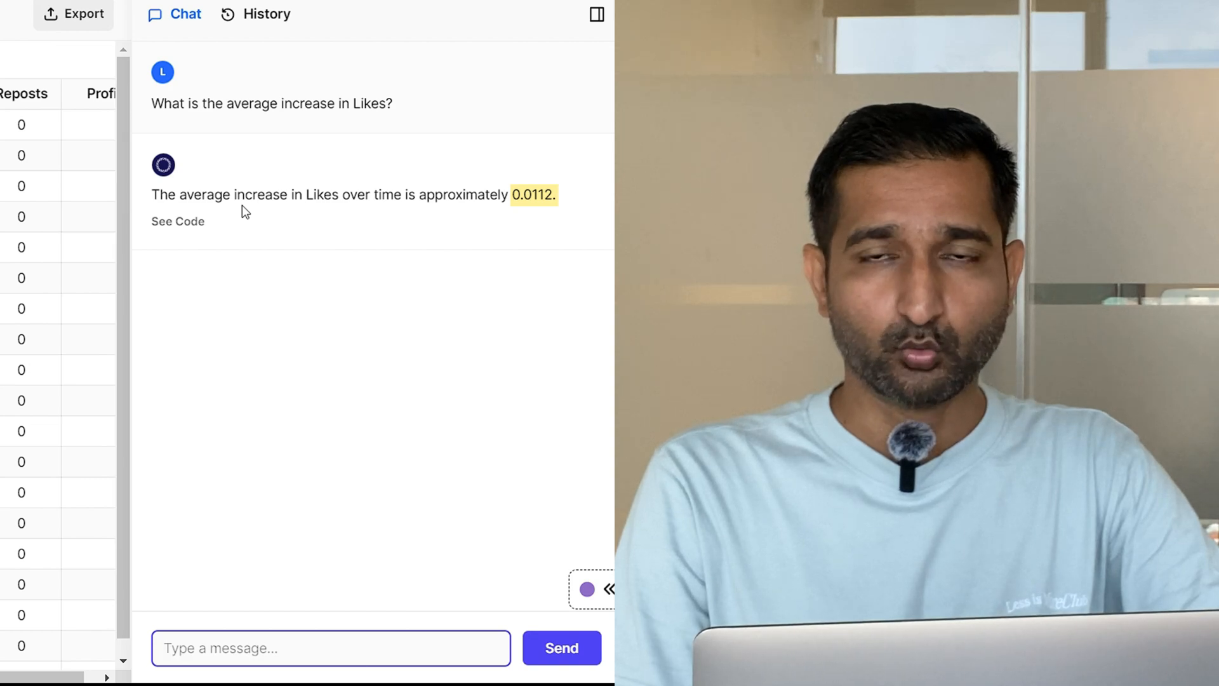
mouse_move(606, 221)
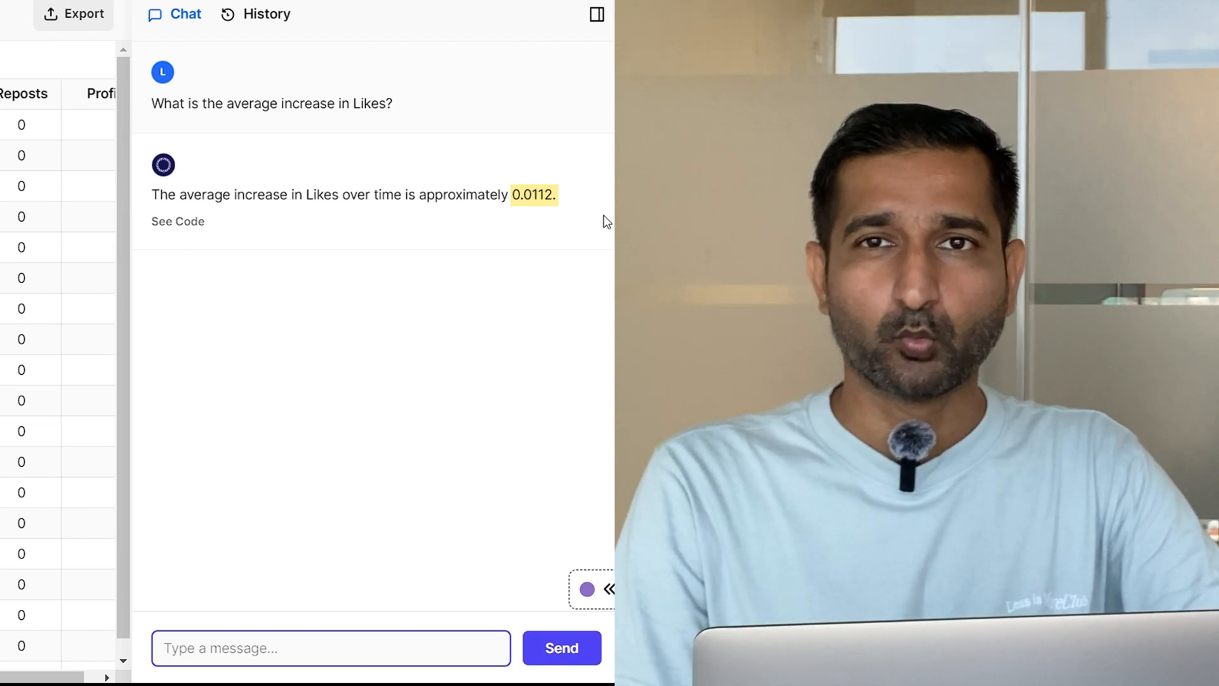
text(Wh)
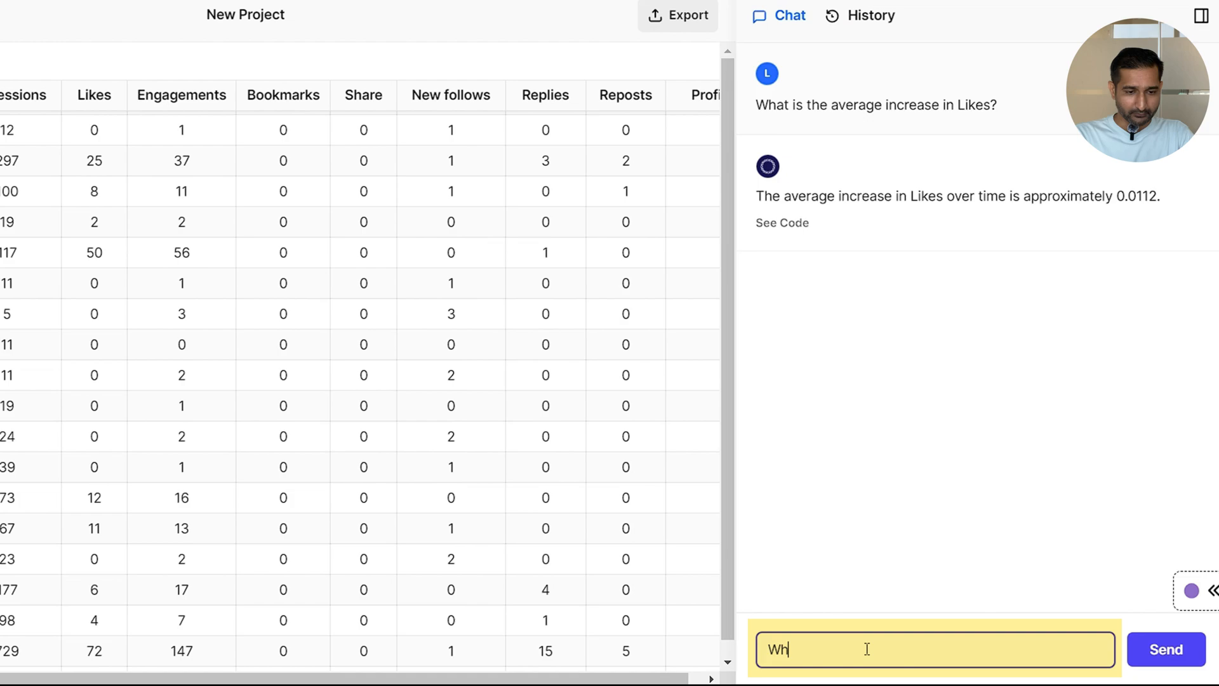
Step: Ask the average engagement rate for the last 30 days, about 13.64%
text(What was the average engagement)
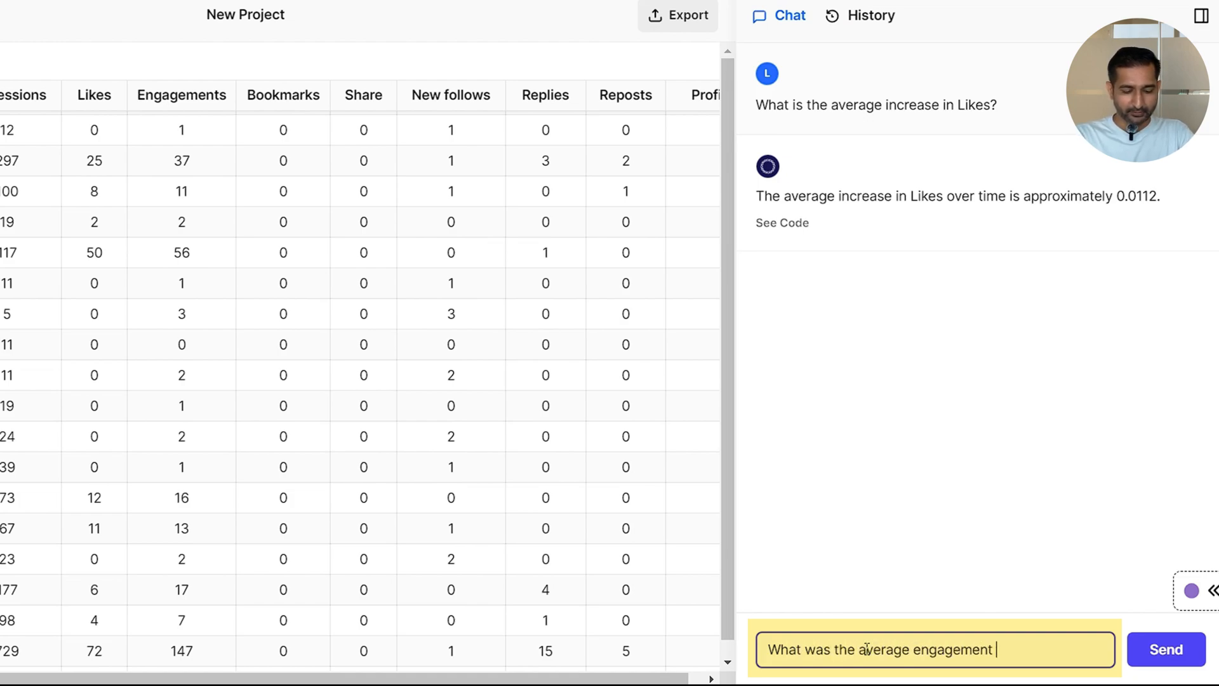
text(rate for the last m)
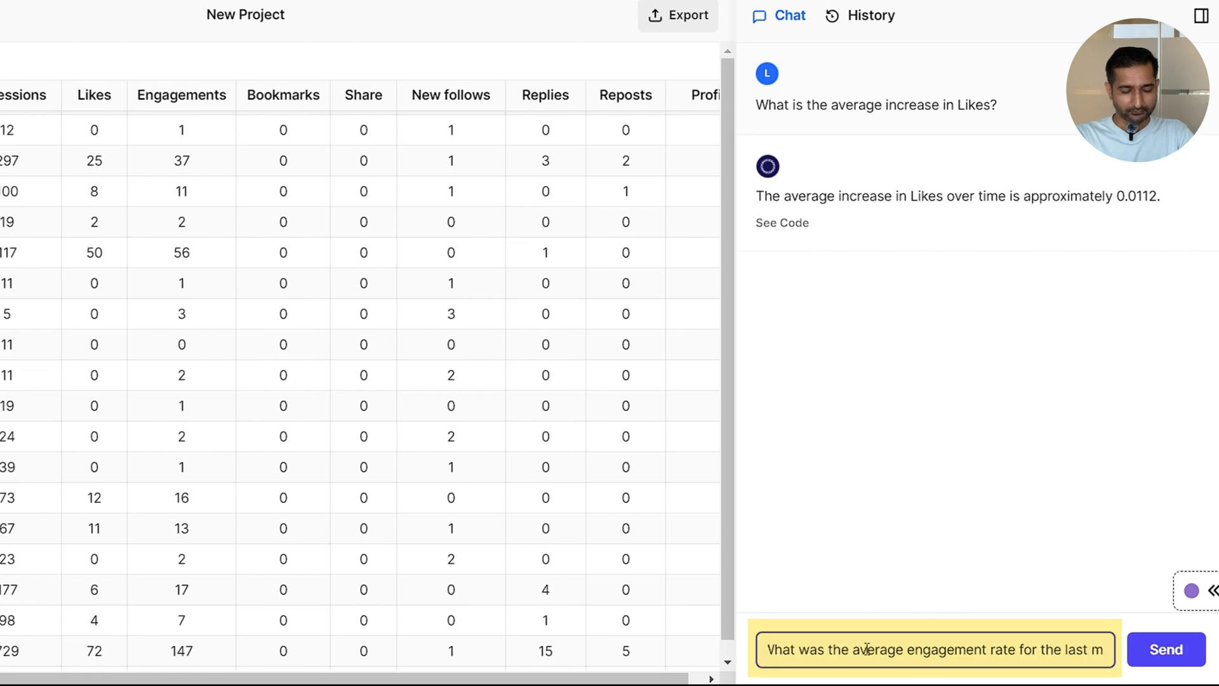
click(1165, 649)
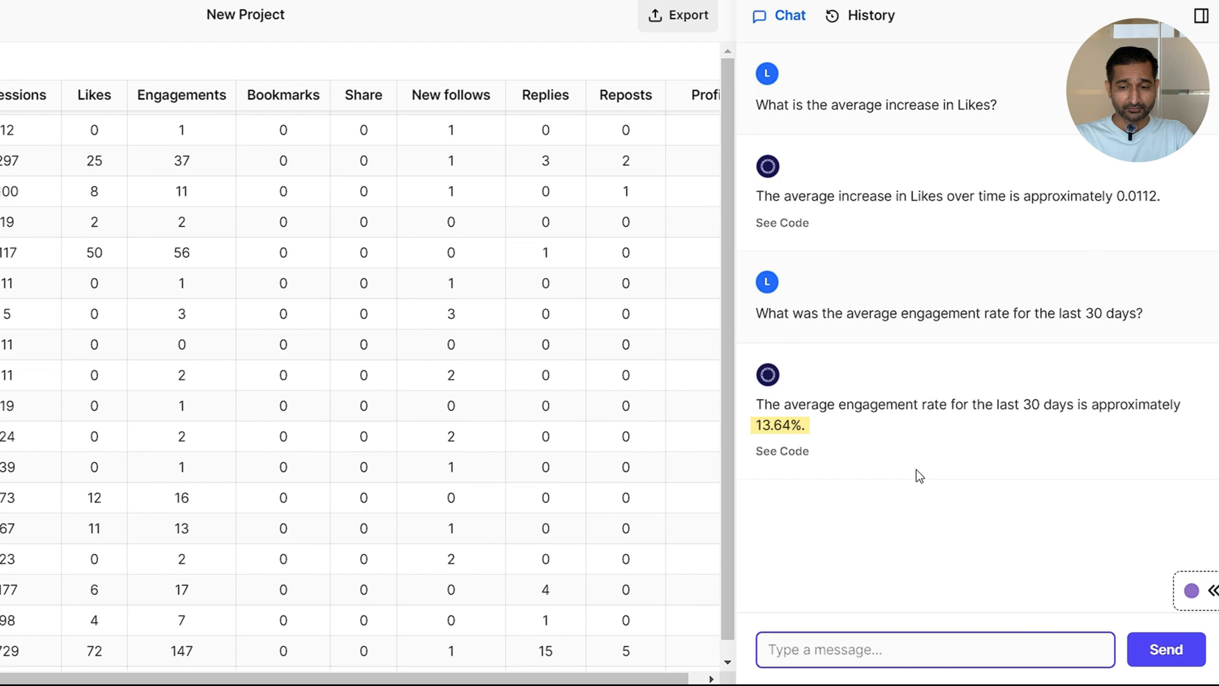
Step: Send a follow-up question beginning 'And' in the chat
click(935, 649)
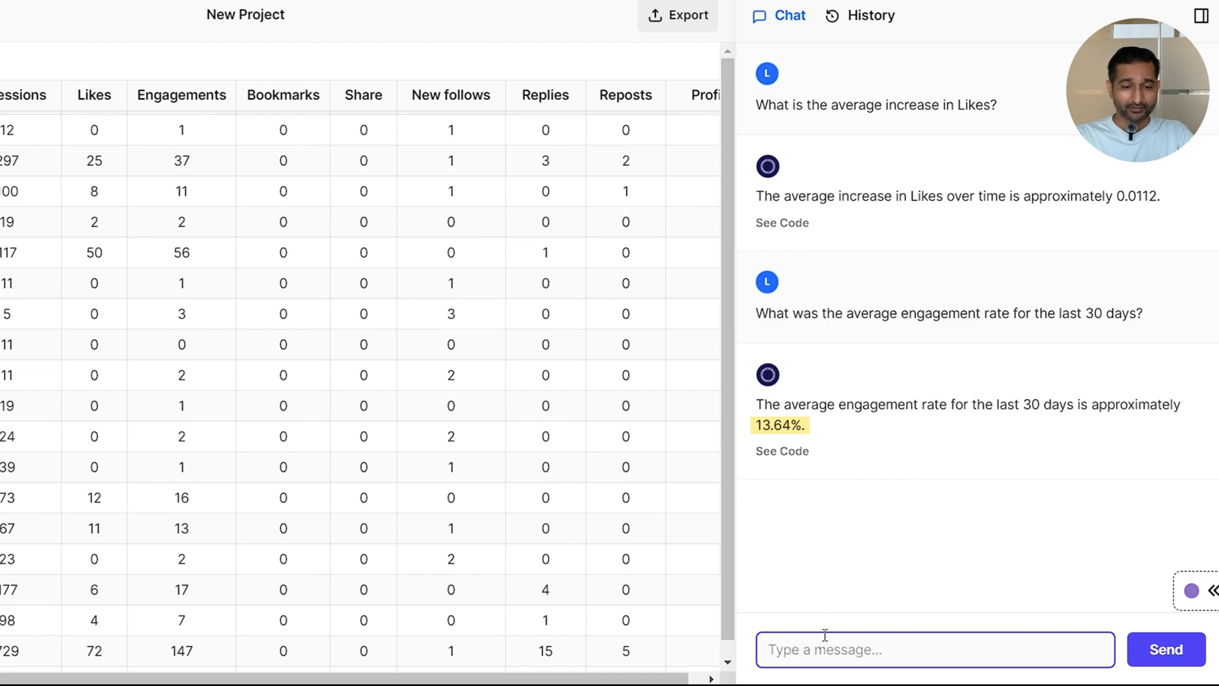
text(And for the last)
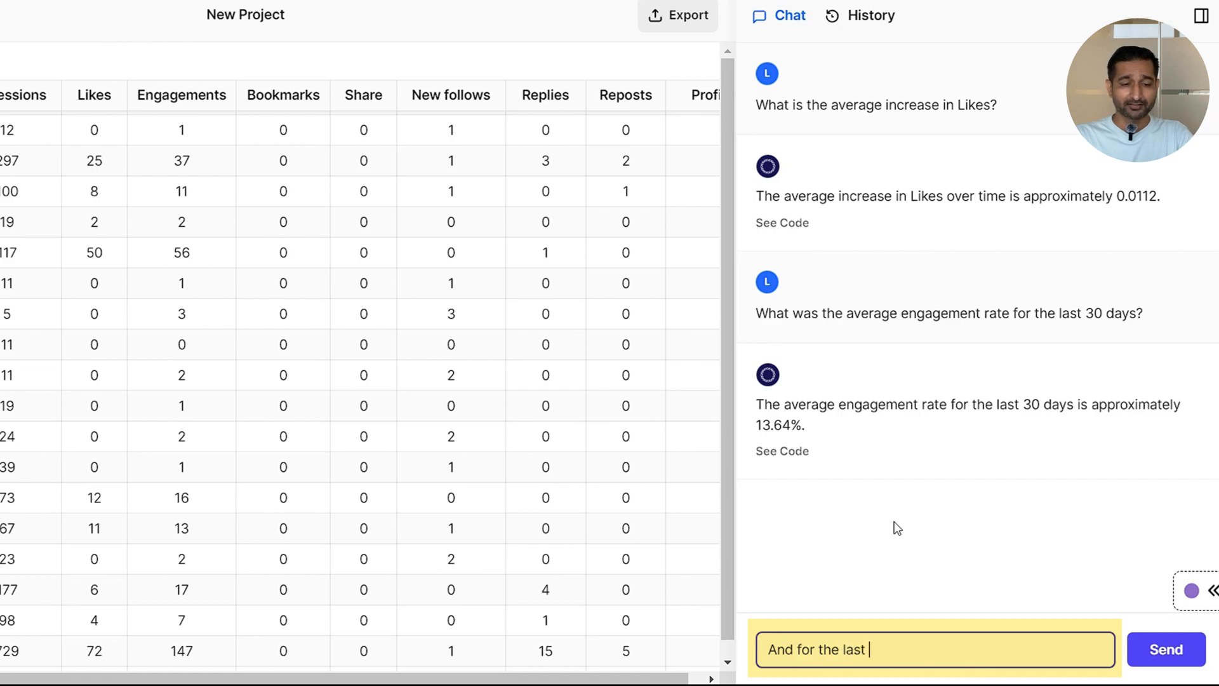
click(1165, 649)
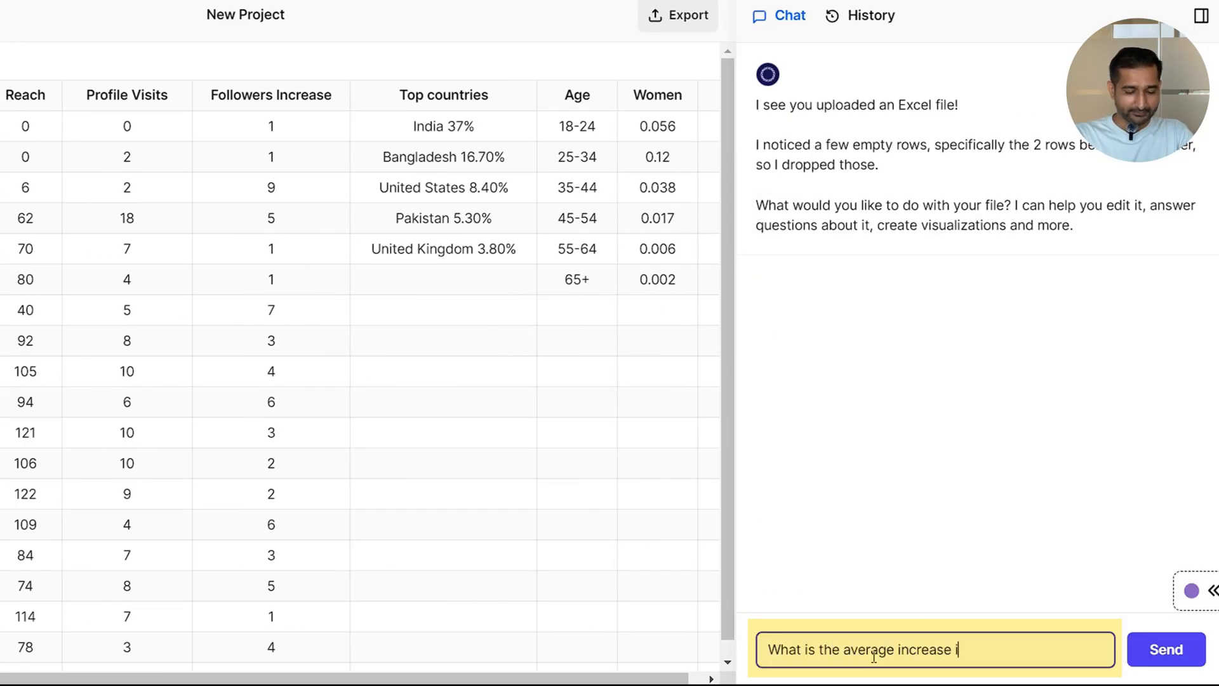
Step: Ask Luminal 'What is the average increase in reach?', getting about 0.051 (5.1%)
click(1165, 649)
text(Can you plo)
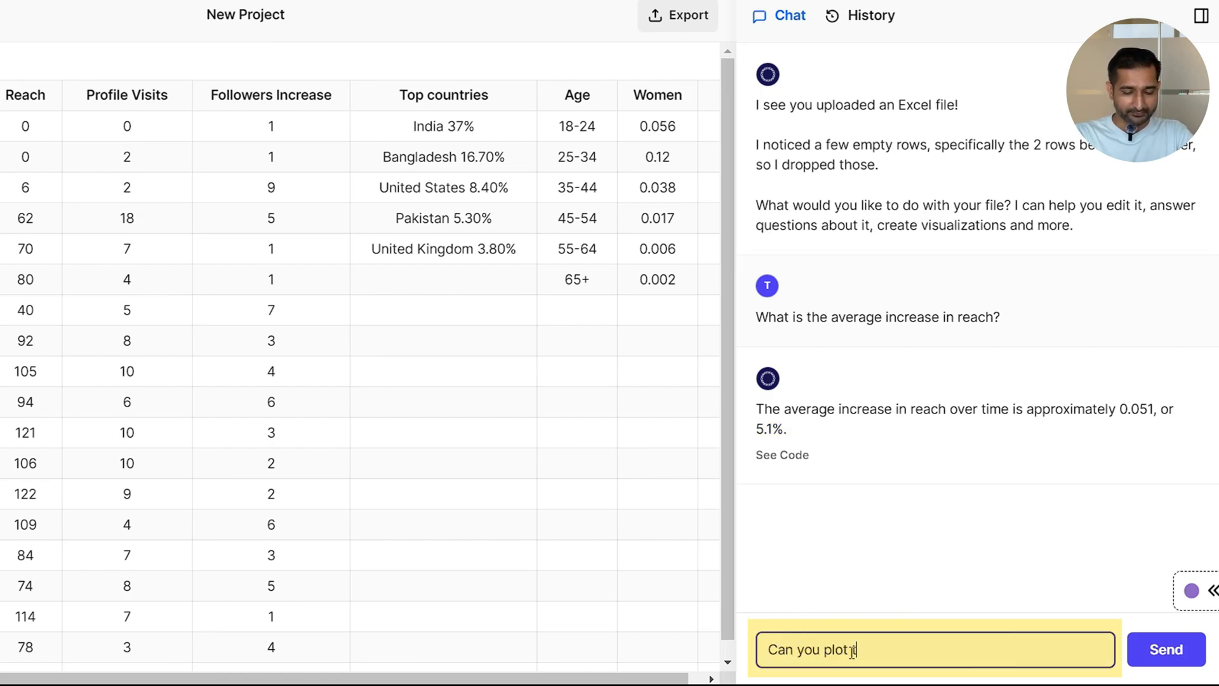
Step: Request a bar graph of the reach increase, view the Jan–Sep 2024 chart, and close its enlarged popup
text(that in a graph)
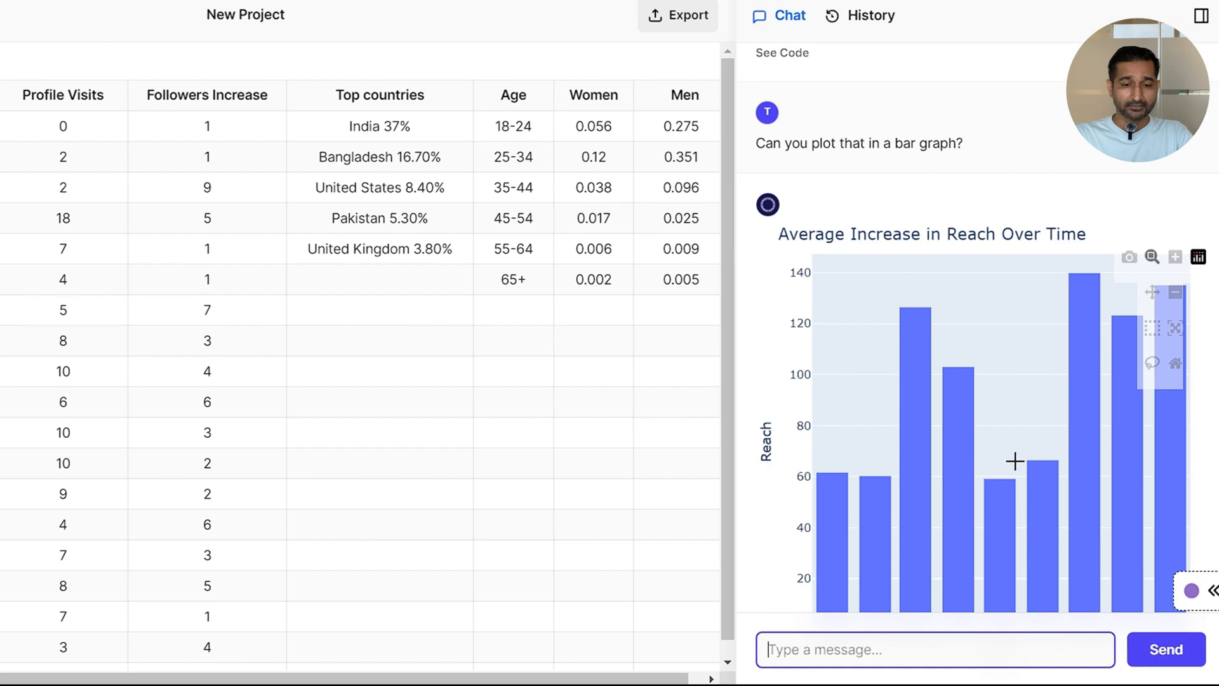
scroll(down, 3)
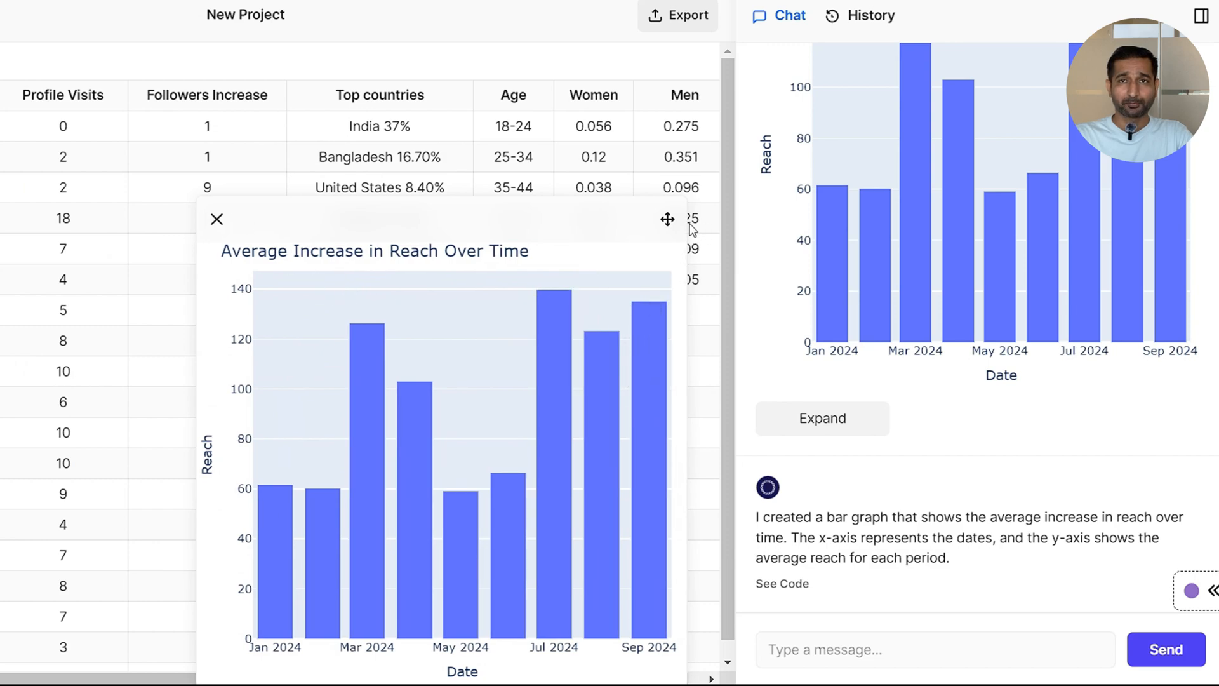
click(218, 220)
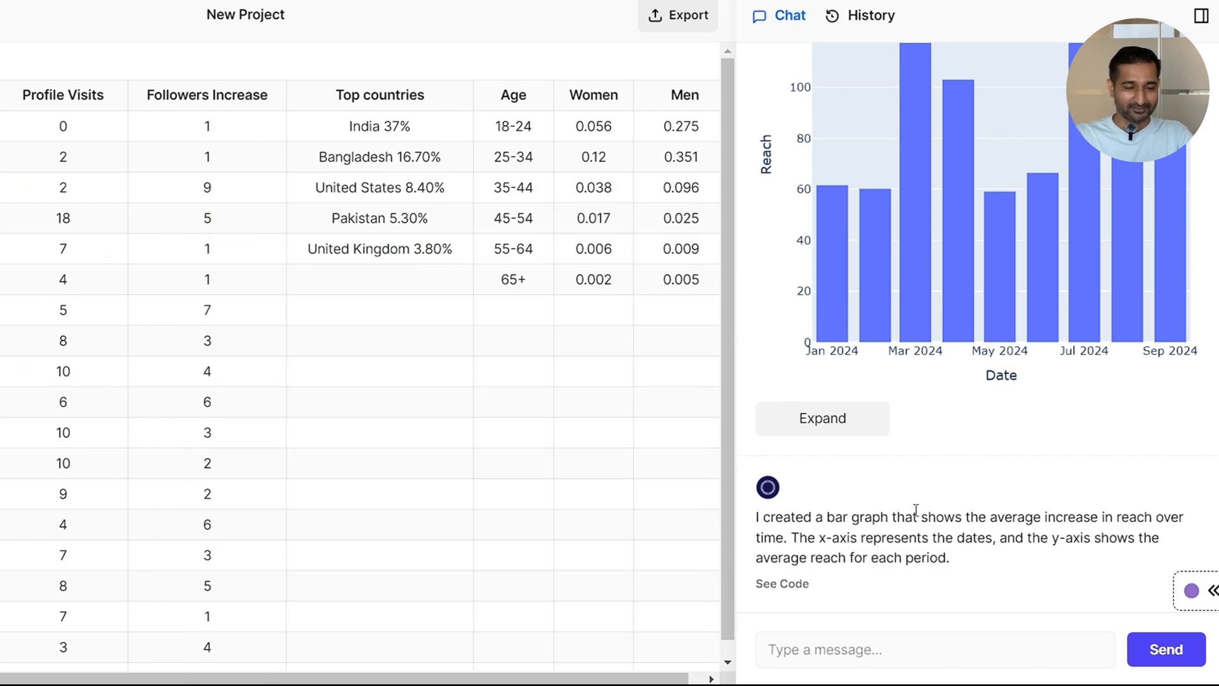